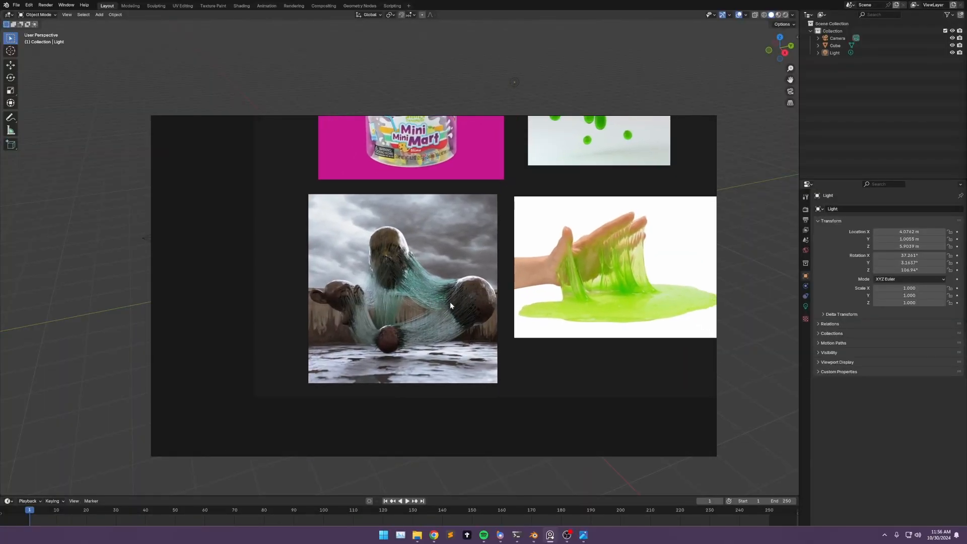
mouse_move(417, 298)
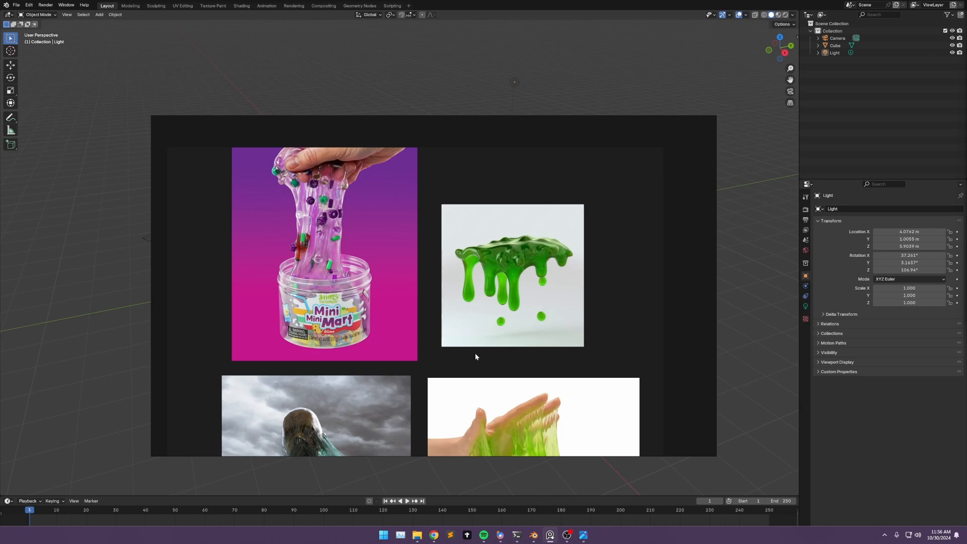
Step: Scroll through the slime reference image board before returning to the cube scene
scroll(down, 3)
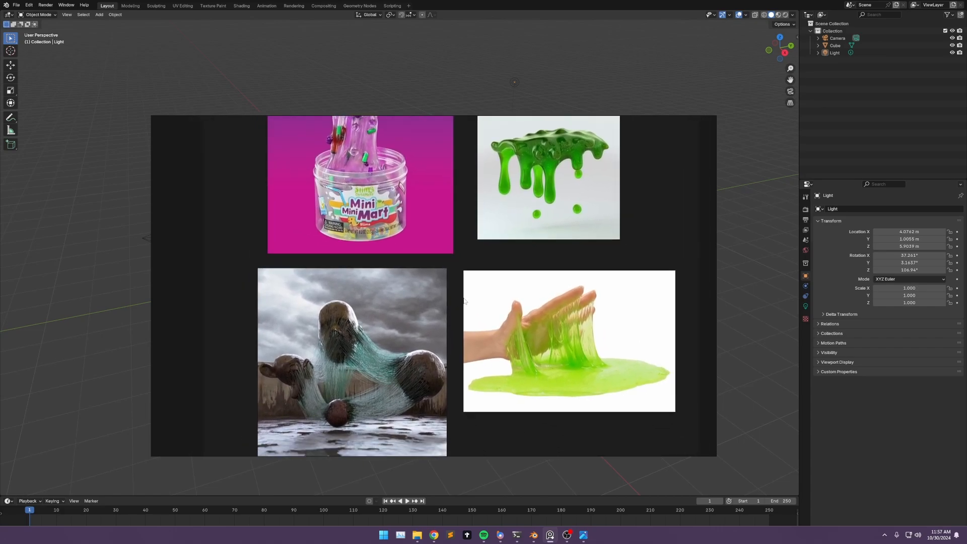
scroll(down, 3)
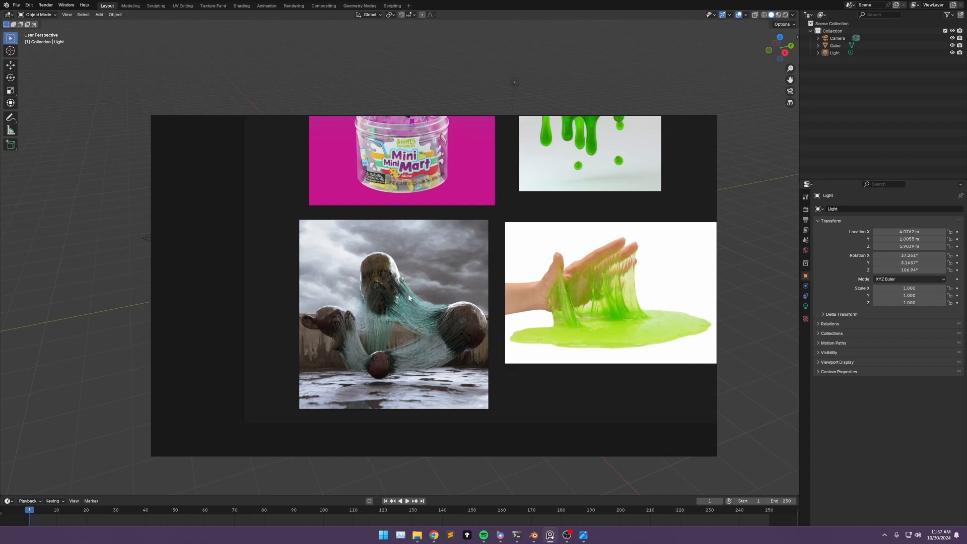
mouse_move(471, 332)
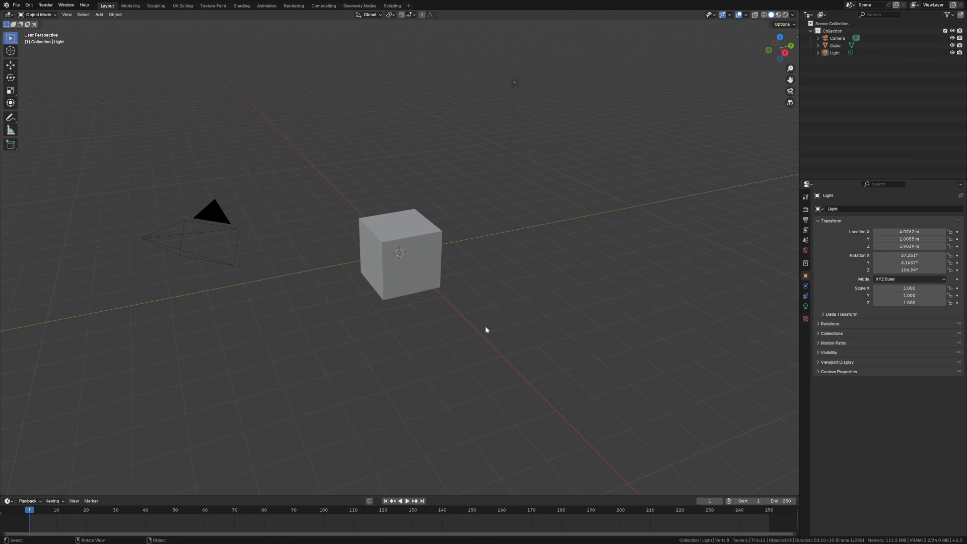
Step: Peek at the Geometry Nodes workspace, return to Layout and deselect the cube
click(360, 6)
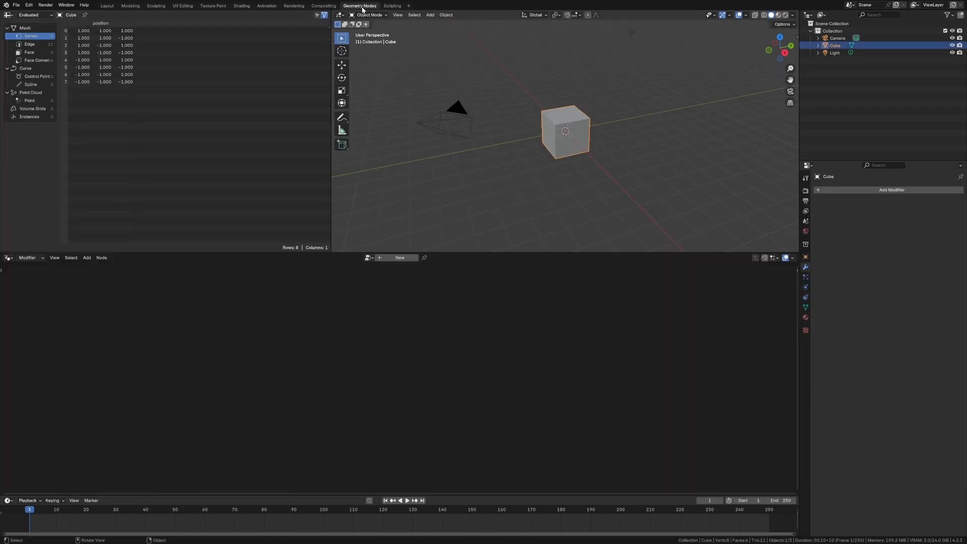
click(106, 6)
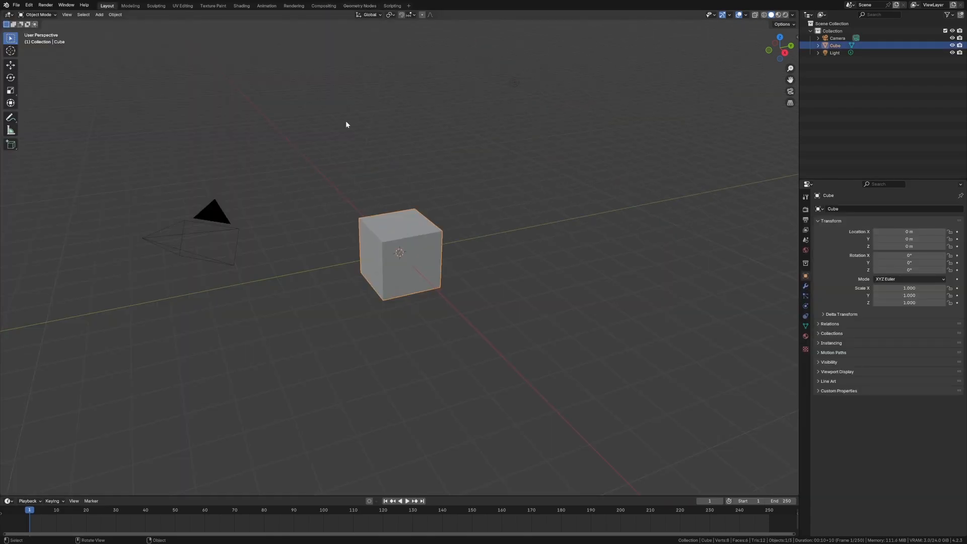
click(512, 255)
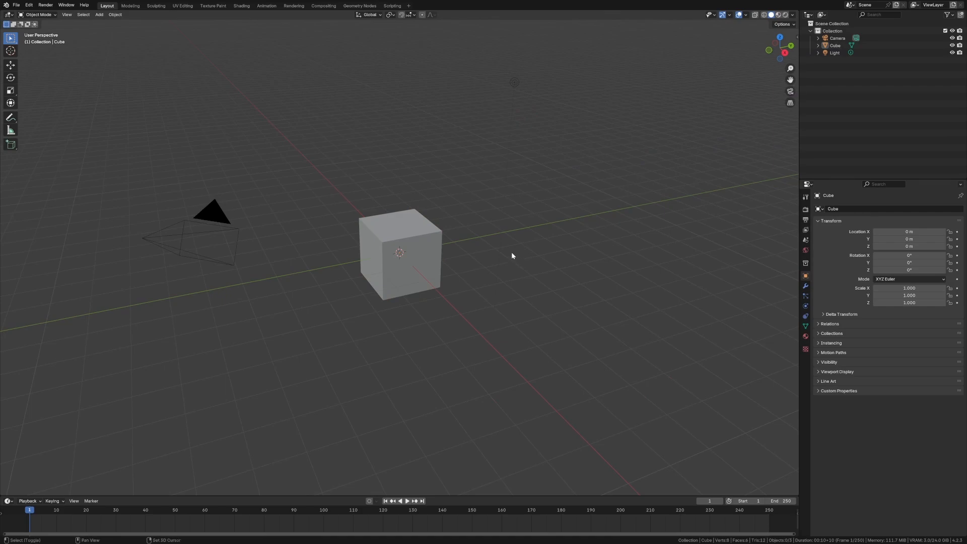
Step: Add an icosphere, monkey head and cylinder from the Mesh add menu above the cube
click(98, 14)
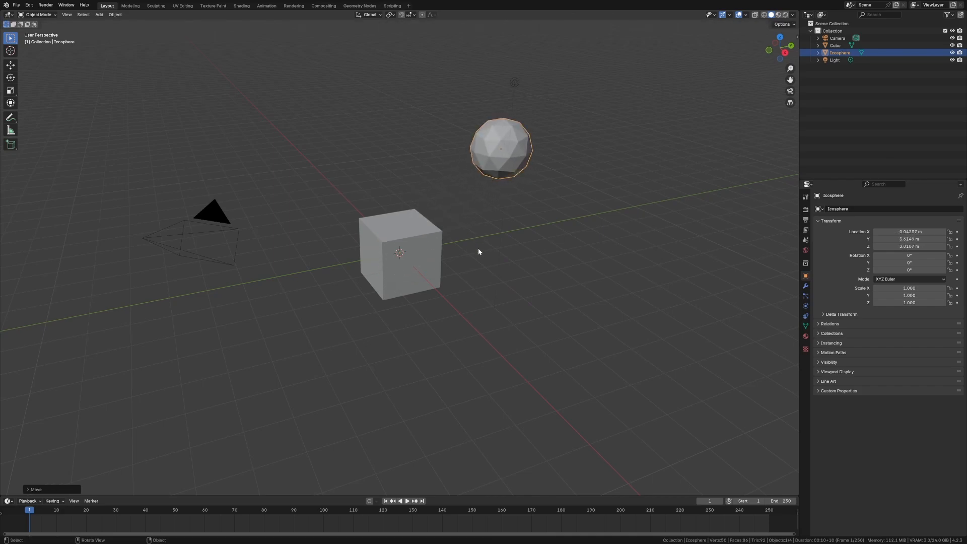
click(98, 14)
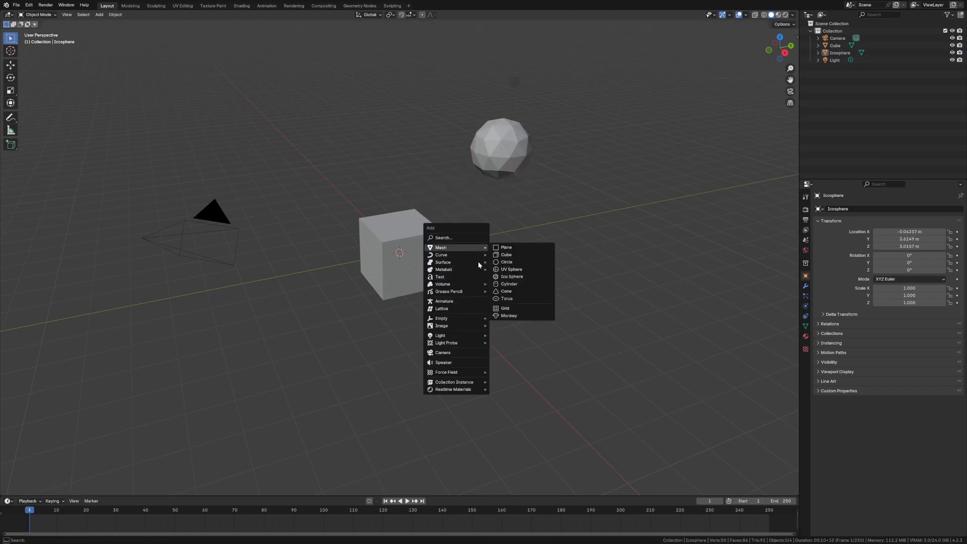
click(509, 316)
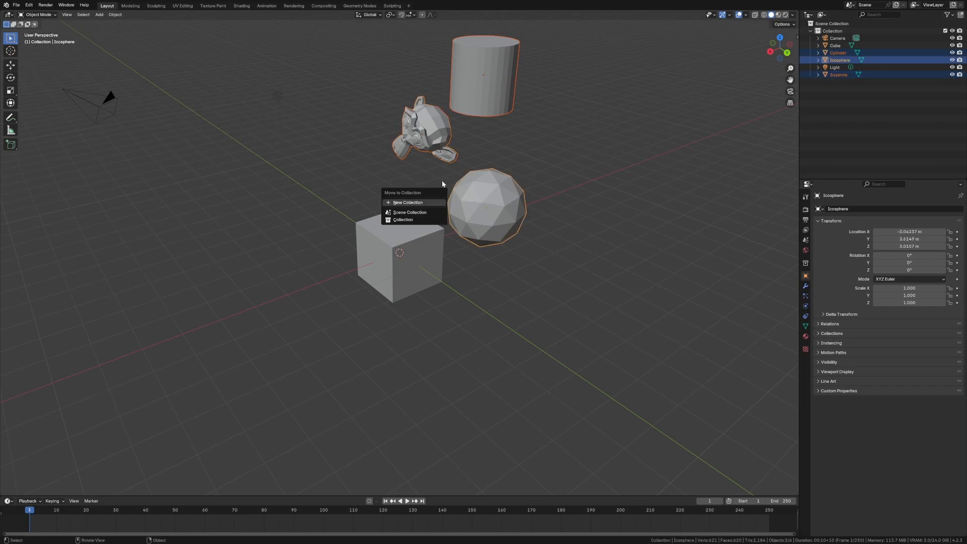
Step: Move the objects into a new 'interactive objects' collection and rename the cube 'geo slime ball'
click(408, 203)
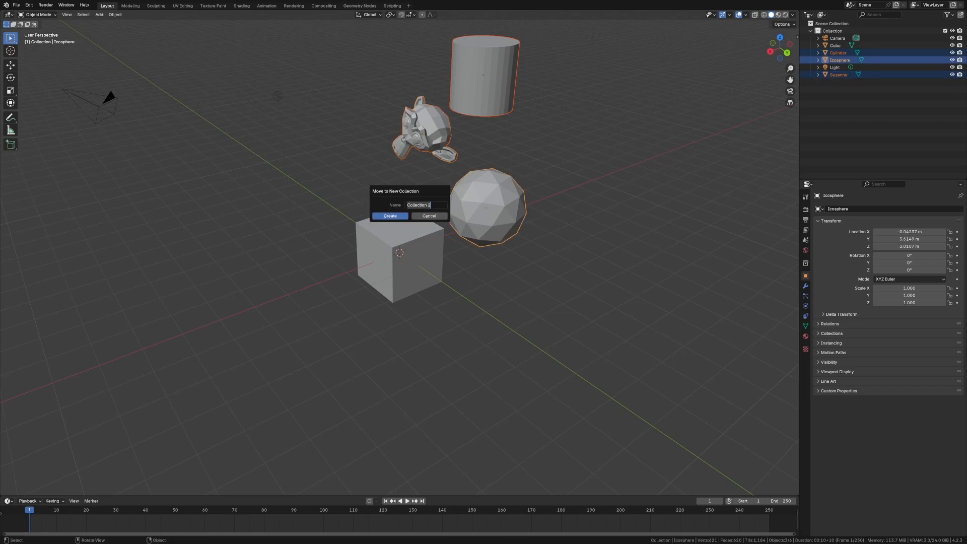
text(Interactive objec)
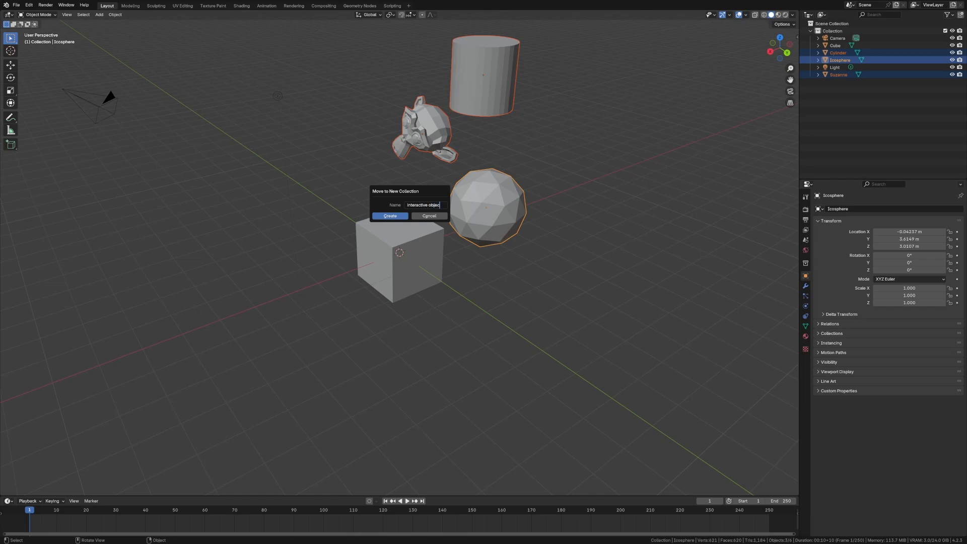
click(390, 215)
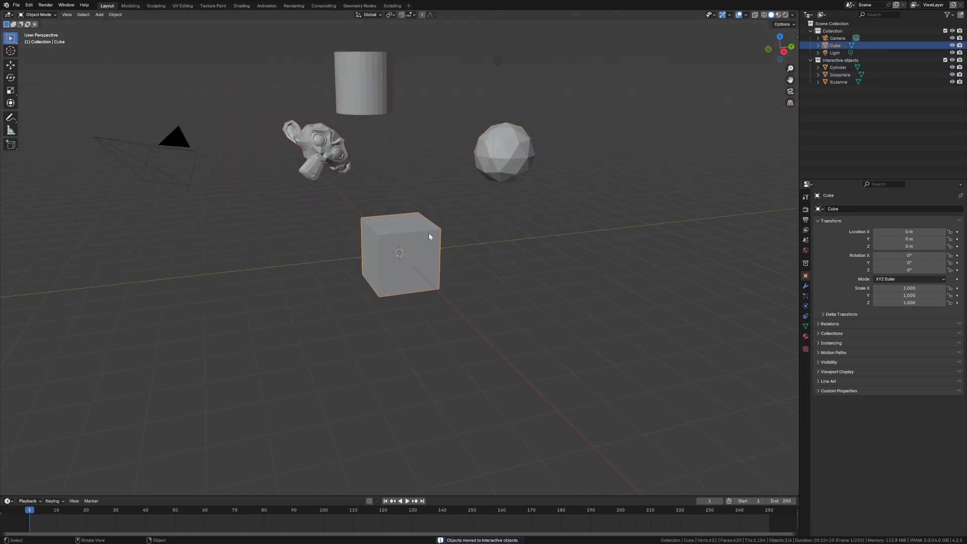
text(gen slime ball)
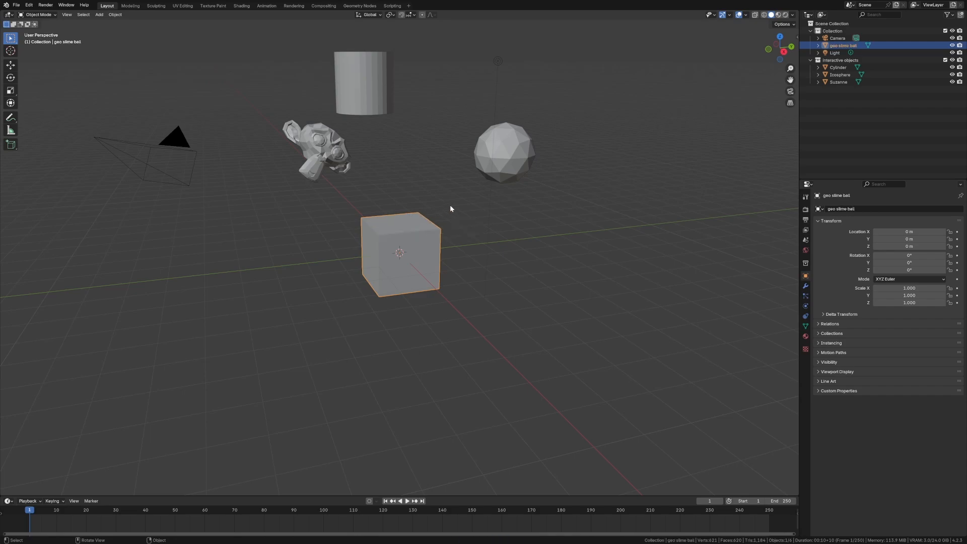
Step: Create a geo slime ball node tree with Collection Info set to Relative feeding Realize Instances
click(359, 6)
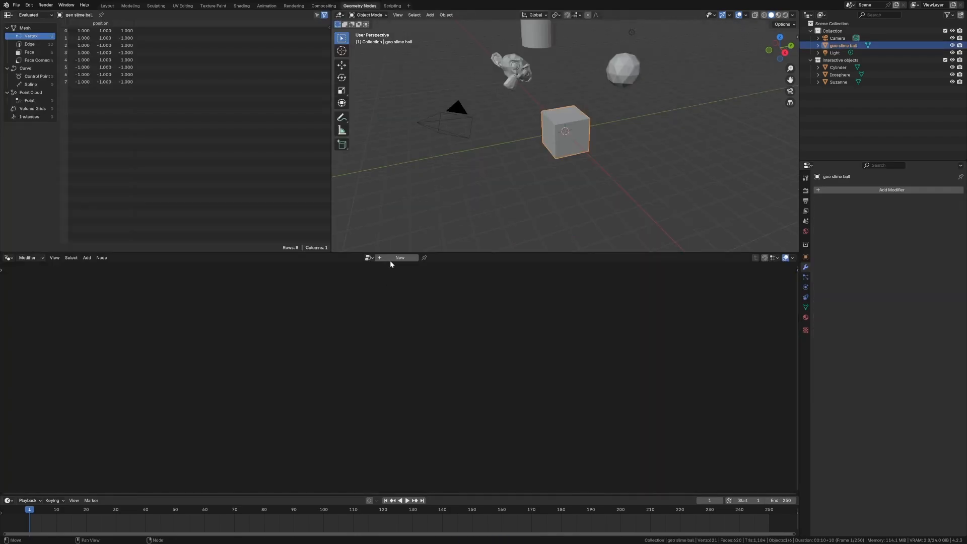
click(400, 257)
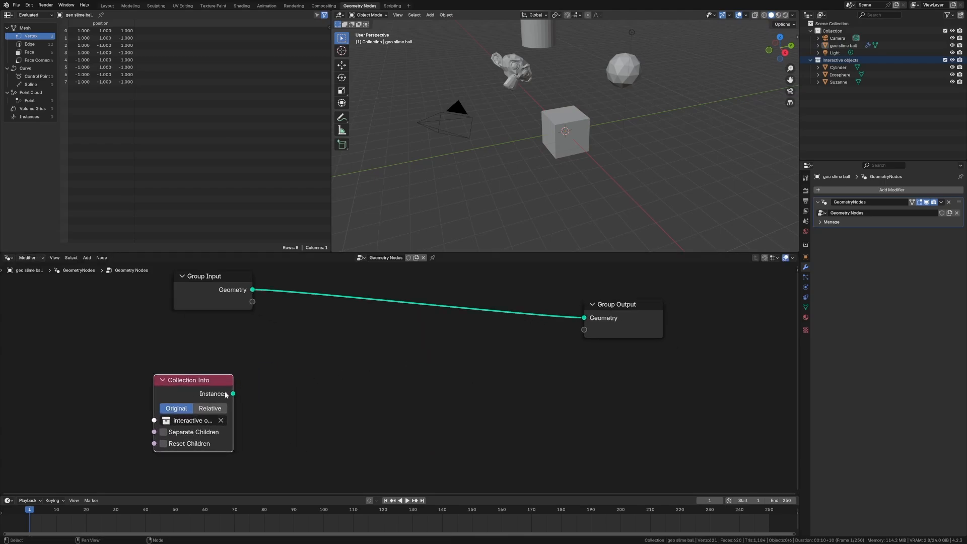
text(realize)
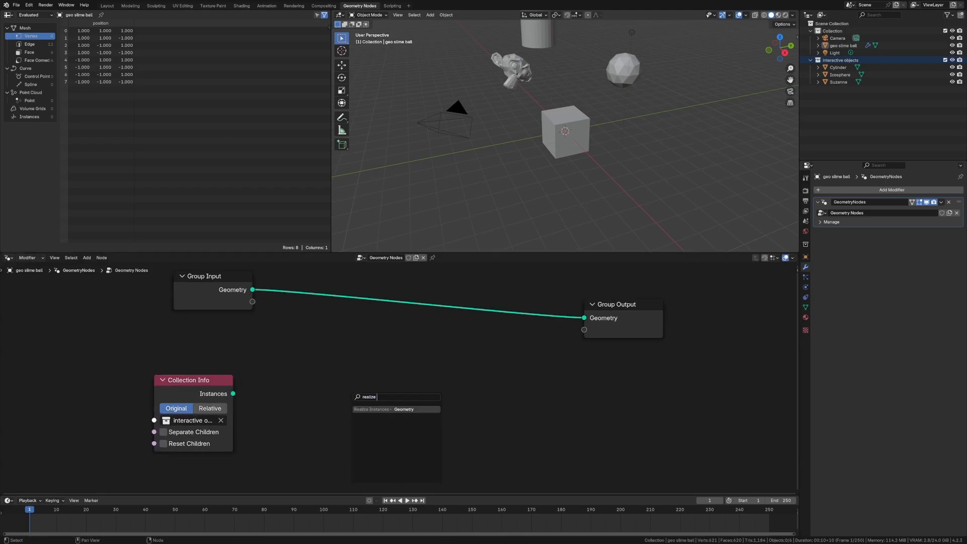
click(397, 409)
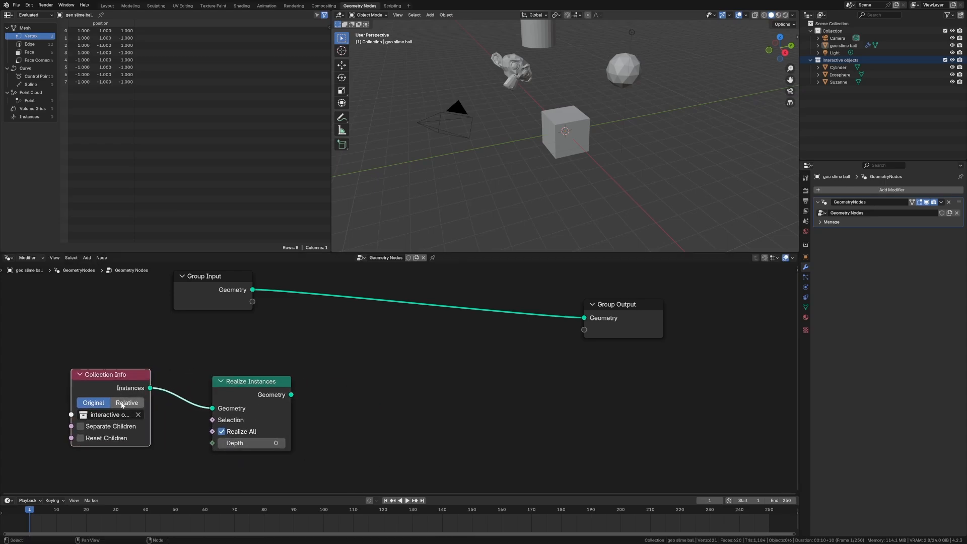
click(127, 402)
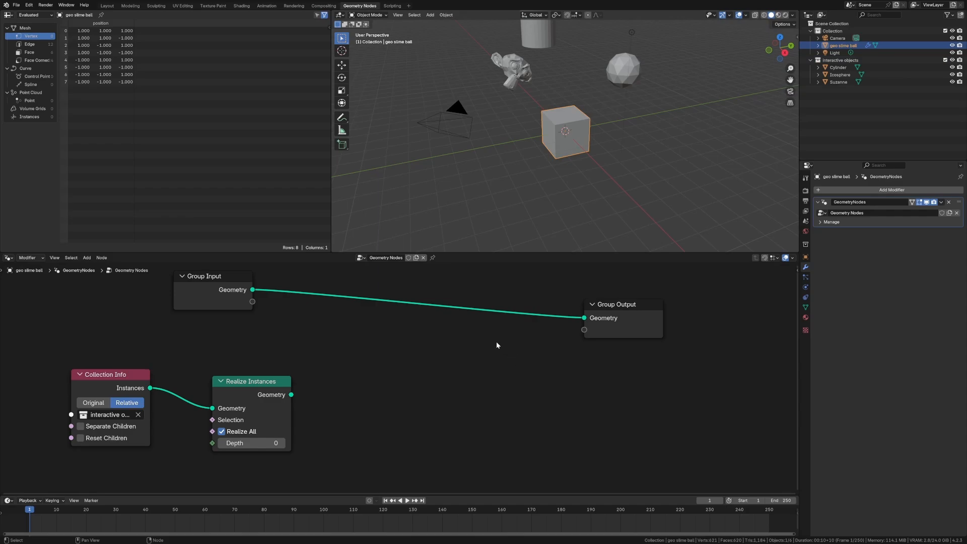
mouse_move(401, 376)
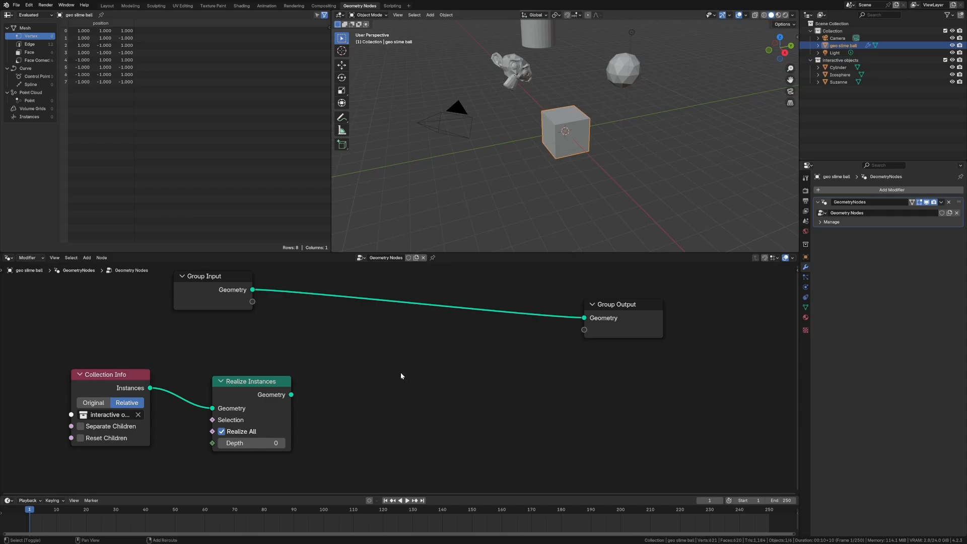
mouse_move(419, 386)
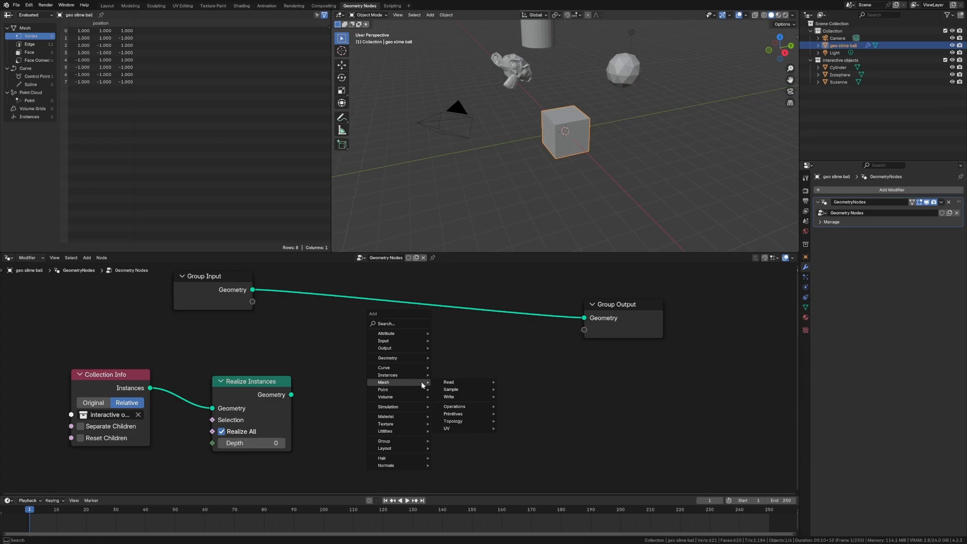
Step: Add Distribute Points on Faces and instance curve lines so the cube sprouts aligned spikes
text(distr)
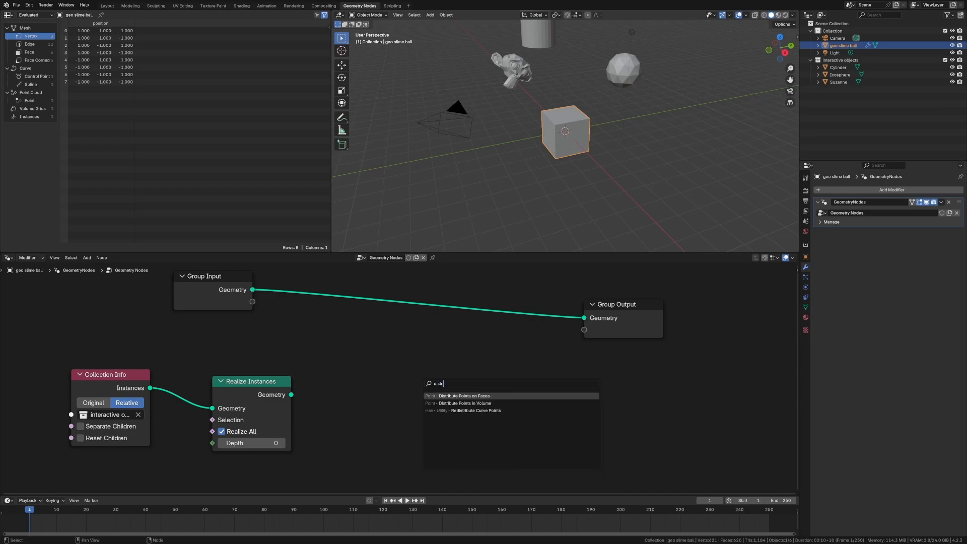
click(464, 395)
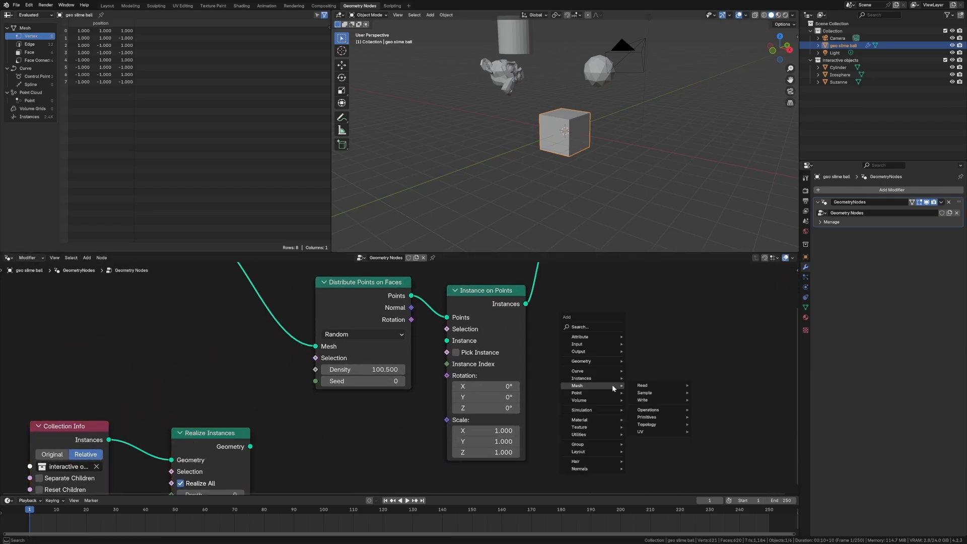
click(576, 371)
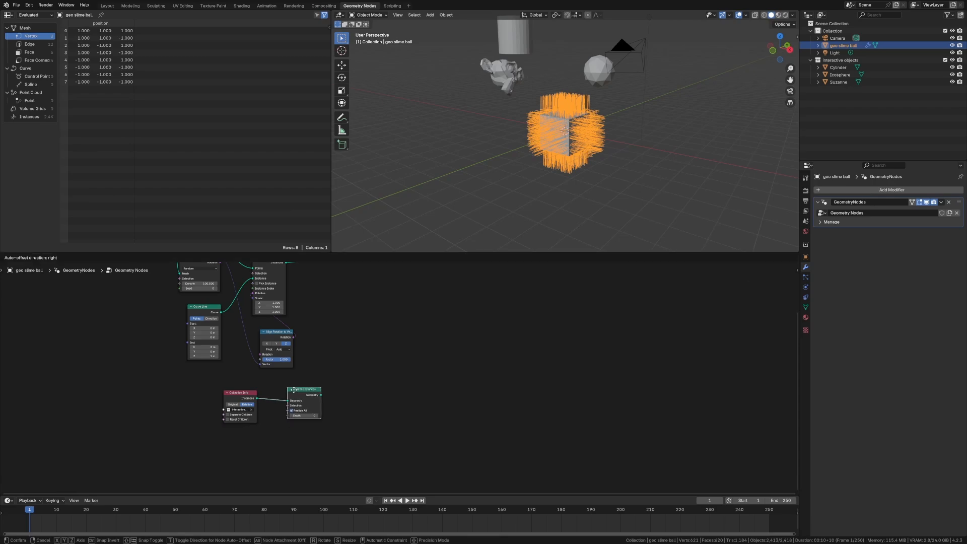
Step: Place a Sample Nearest Surface node and join the cube mesh with its spike instances
text(sample)
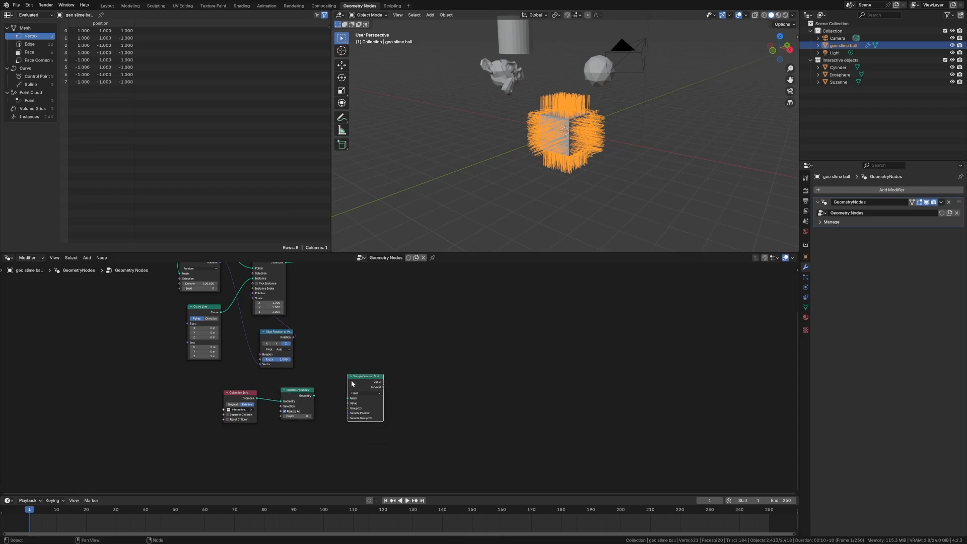
click(363, 376)
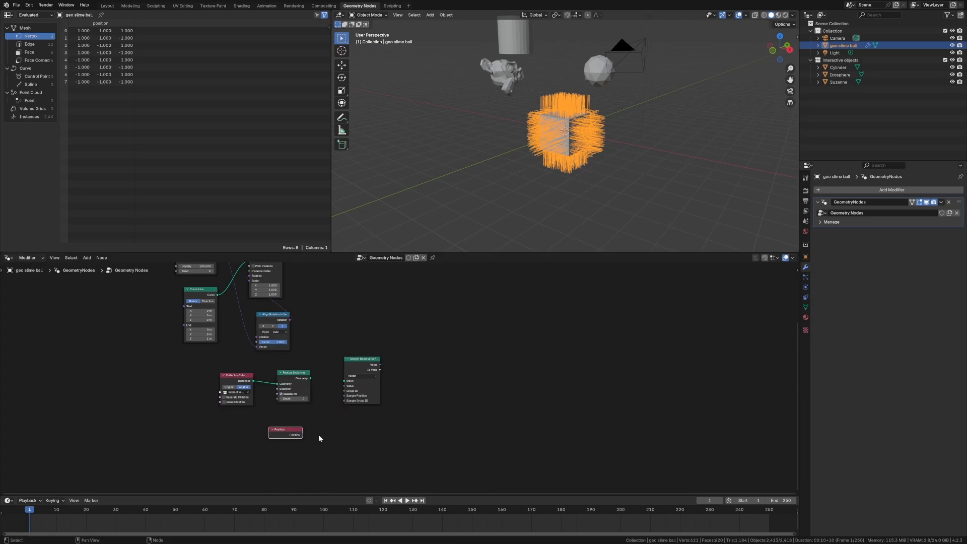
drag(294, 435, 346, 380)
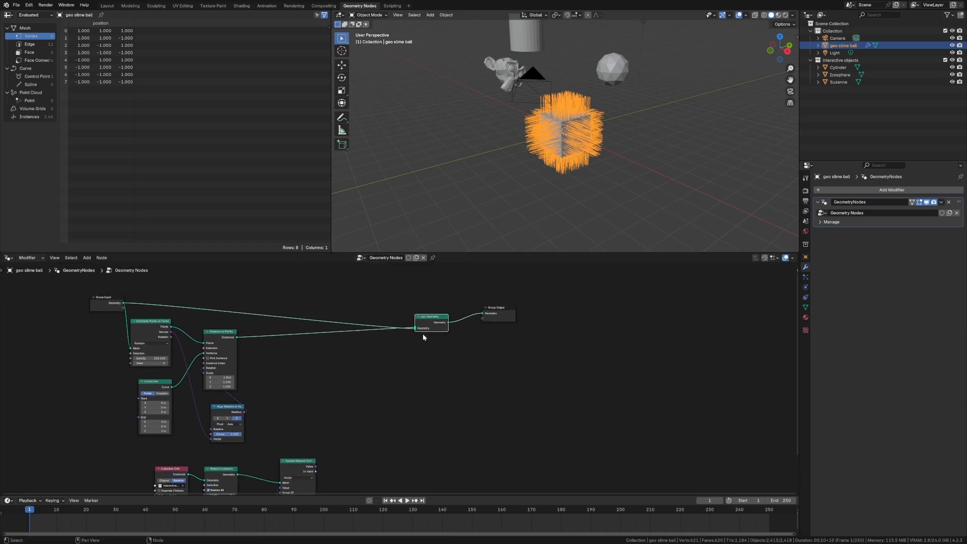
Step: Add a Set Position node pulling strand endpoints onto the nearest object surfaces
text(set)
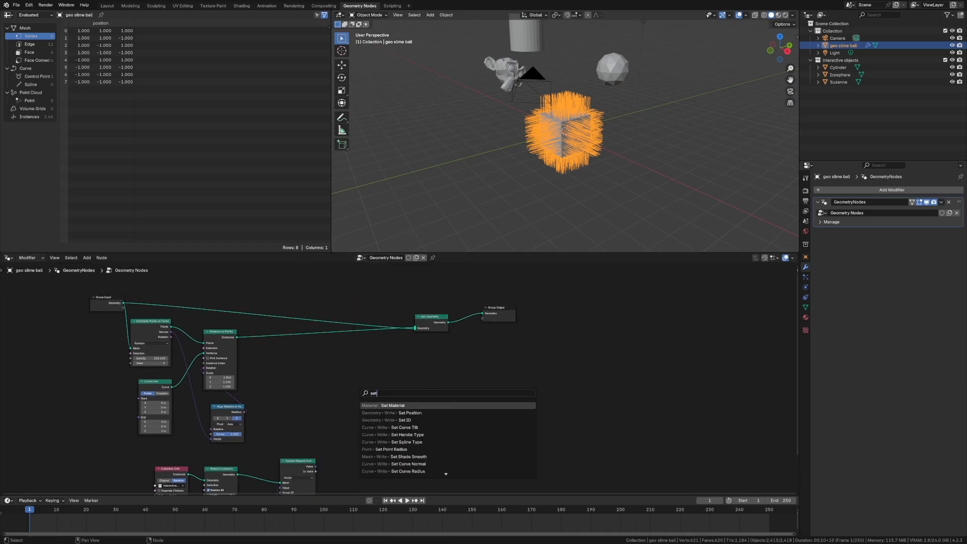
click(392, 414)
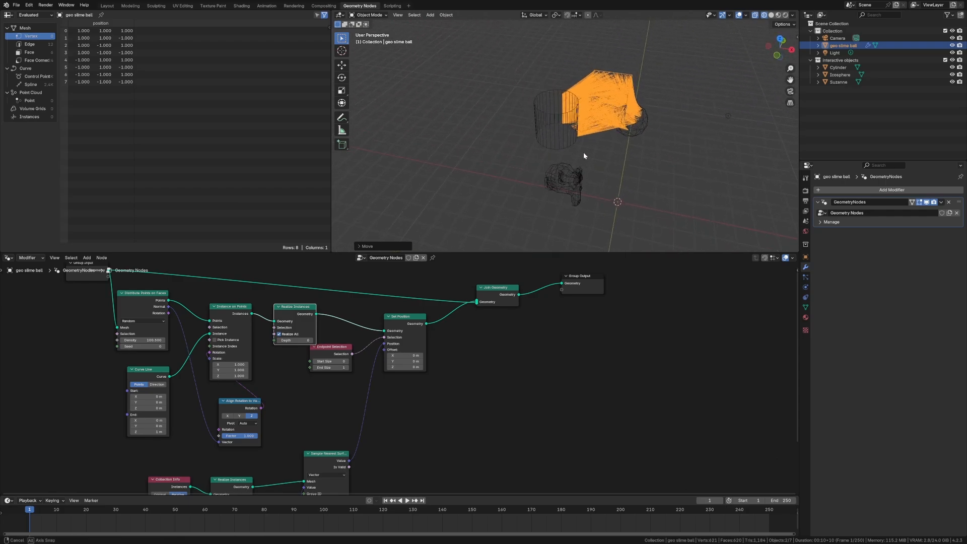
drag(584, 155, 603, 141)
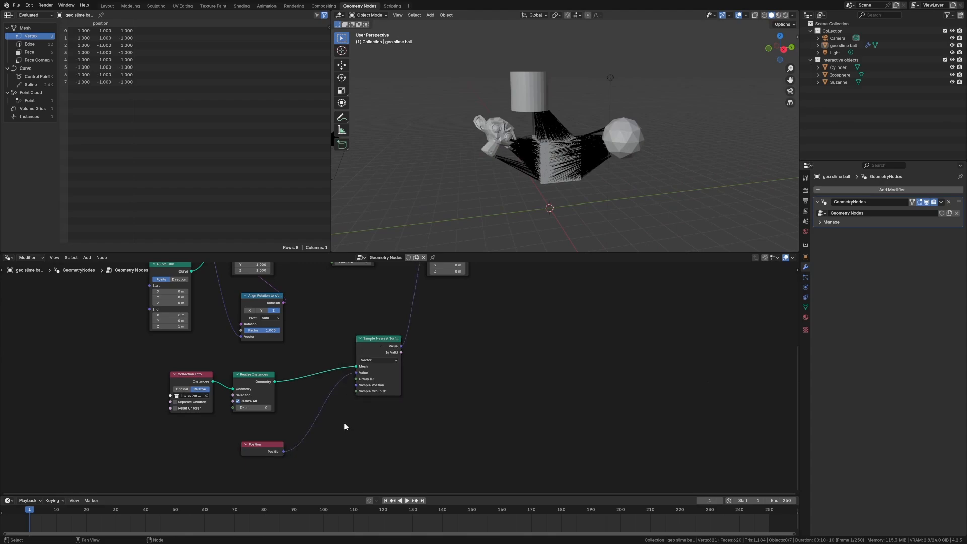
Step: Insert a Capture Attribute node storing Position on the face domain before Sample Nearest Surface
text(capu)
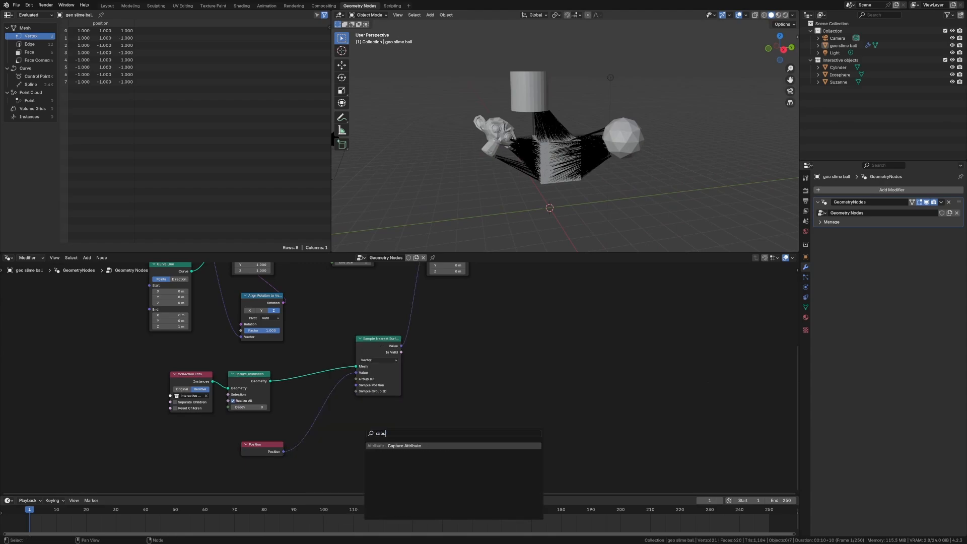
click(404, 445)
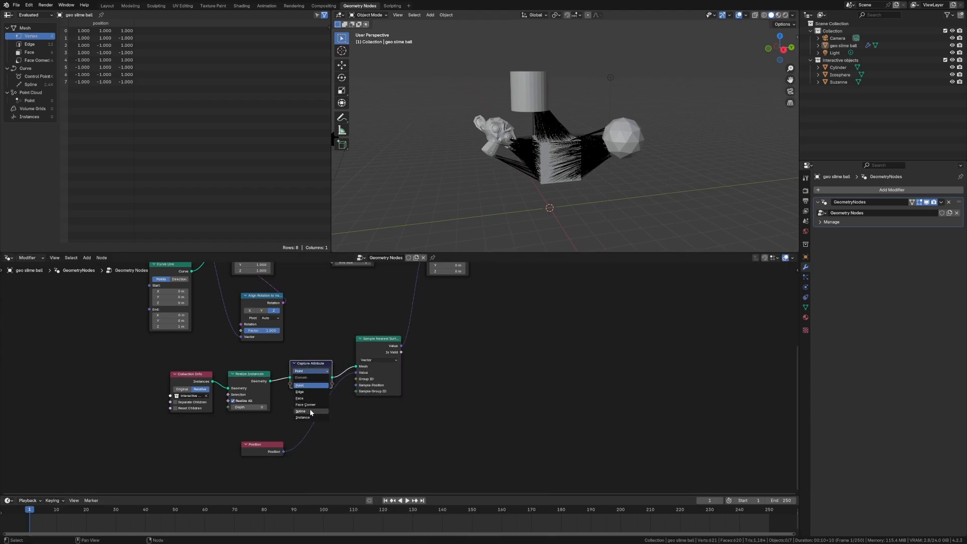
click(299, 398)
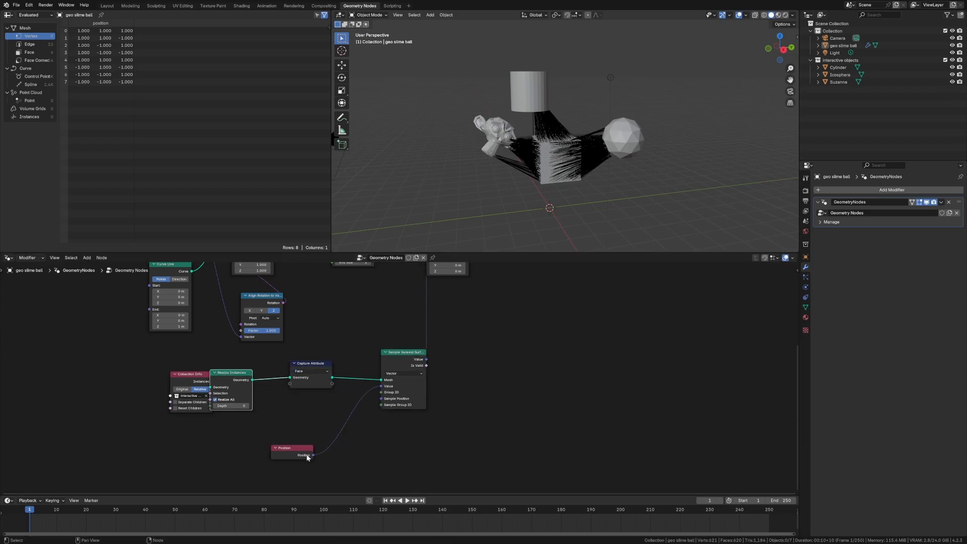
drag(291, 447, 240, 437)
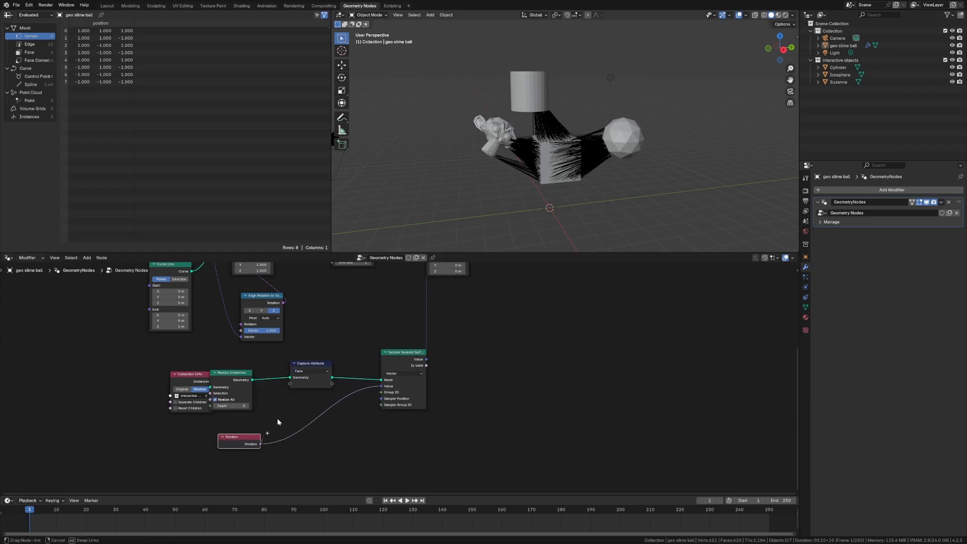
drag(259, 444, 290, 384)
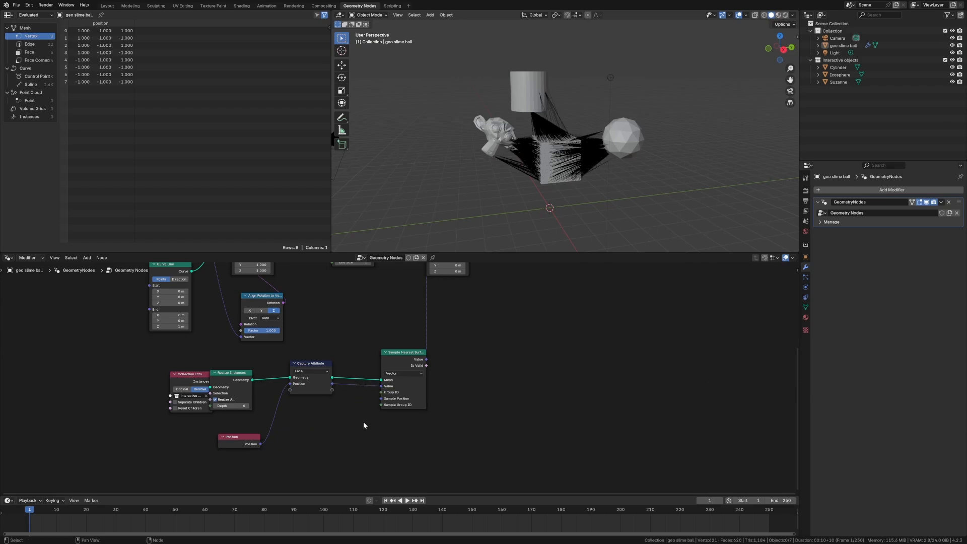
click(310, 371)
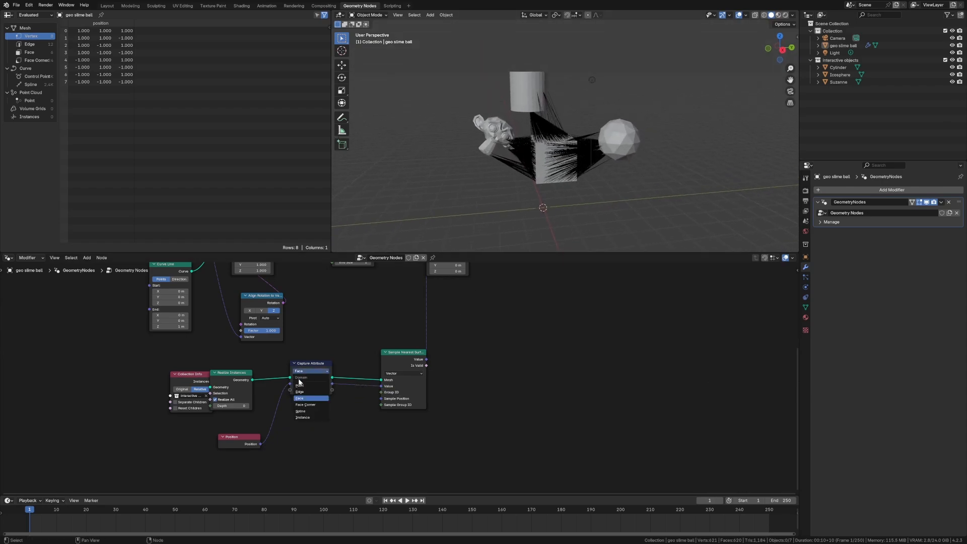
click(300, 381)
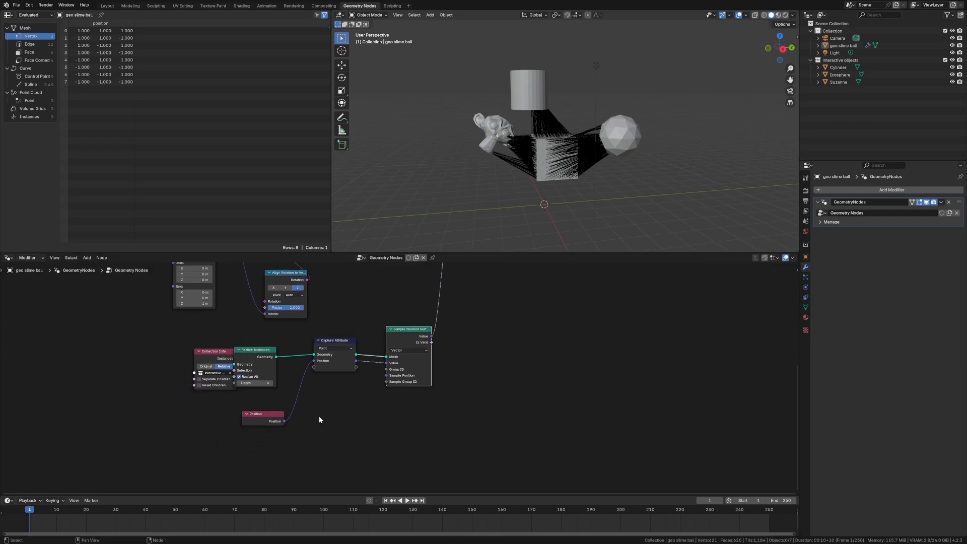
Step: Add Noise Texture and Vector Math nodes to jitter the sample position of strand ends
text(nois)
text(vector mat)
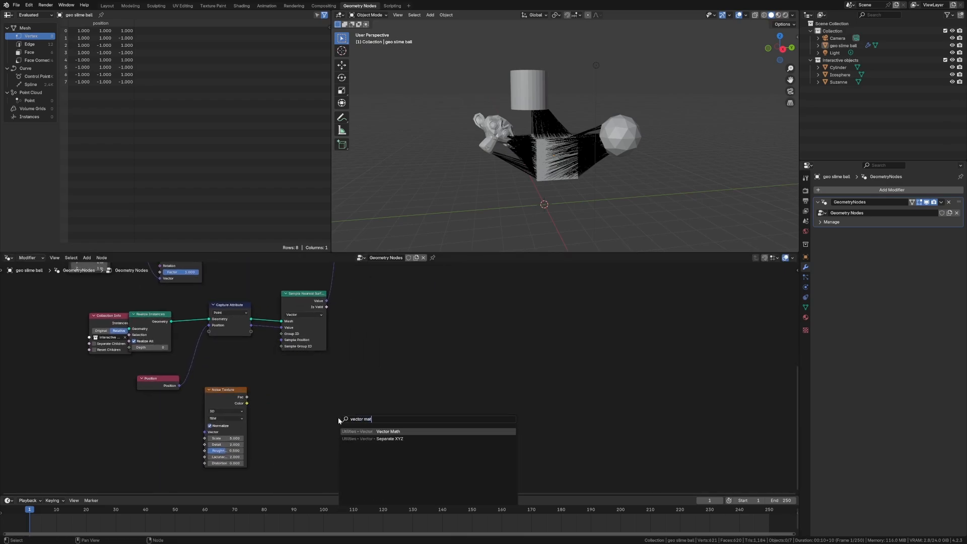
click(388, 431)
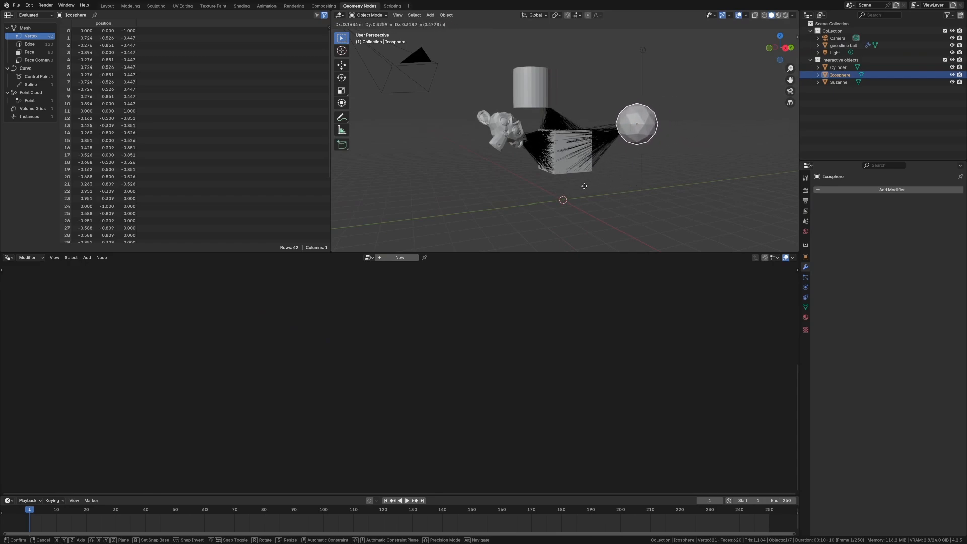
Step: Drop the icosphere test move and frame the sampling nodes as 'cruve touching system'
click(837, 67)
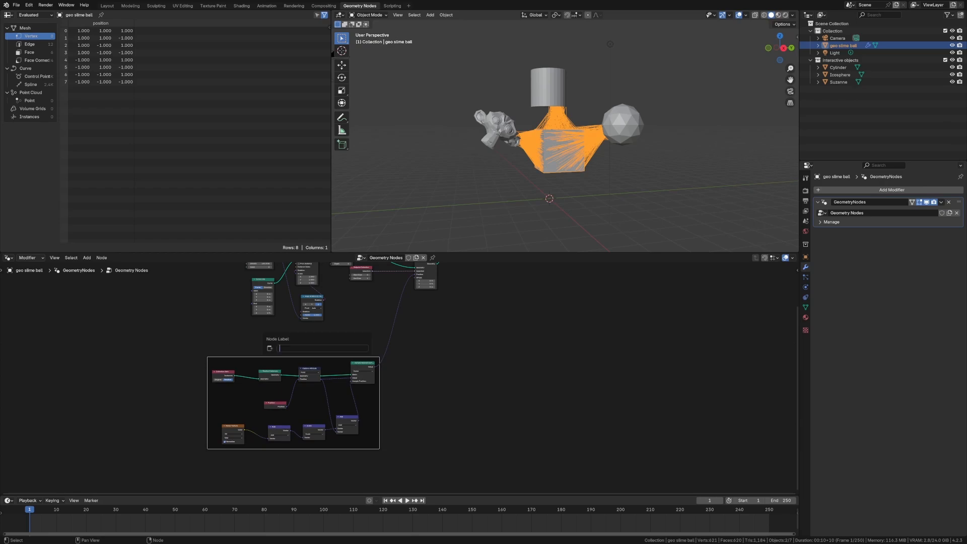
text(cruve touching system)
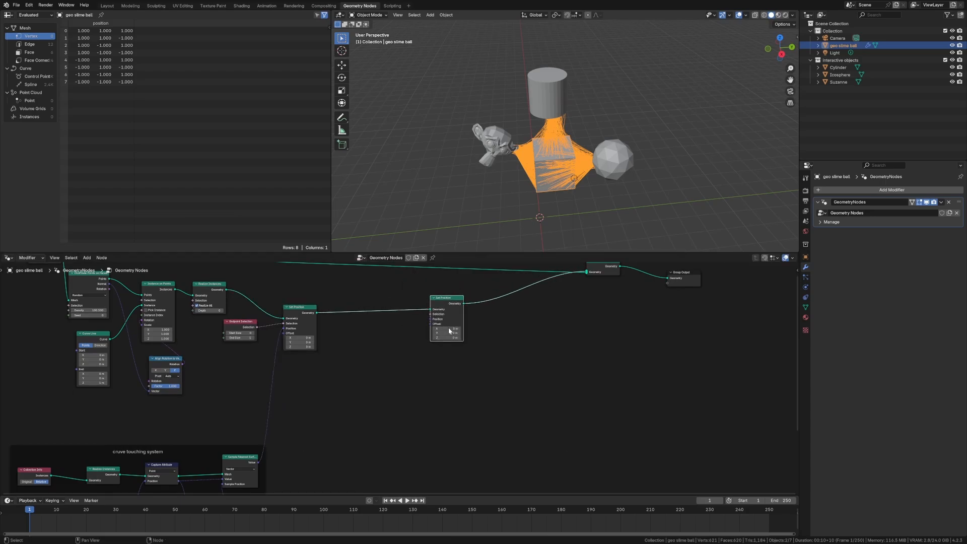
Step: Resample the curves and offset non-endpoints down -1.7 m via Endpoint Selection with Boolean Not
click(87, 257)
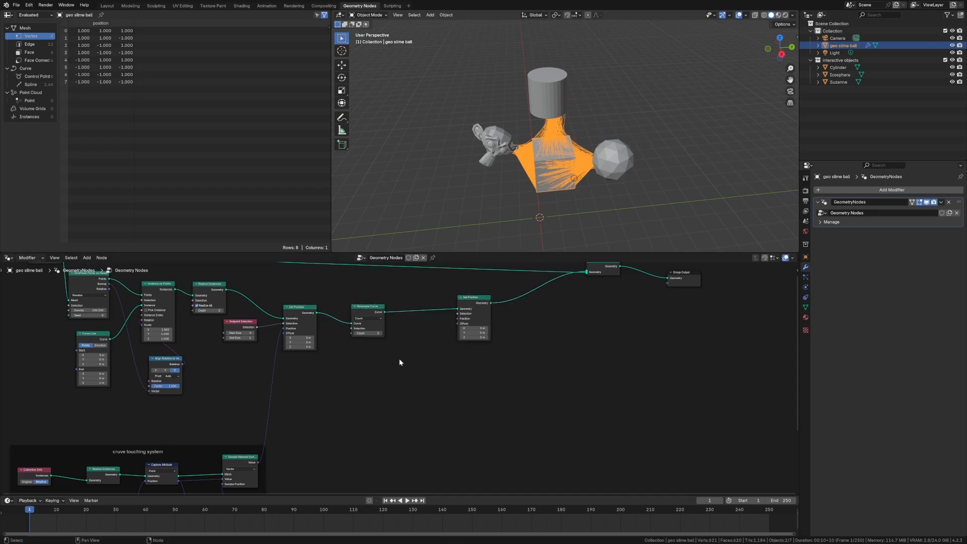
click(240, 321)
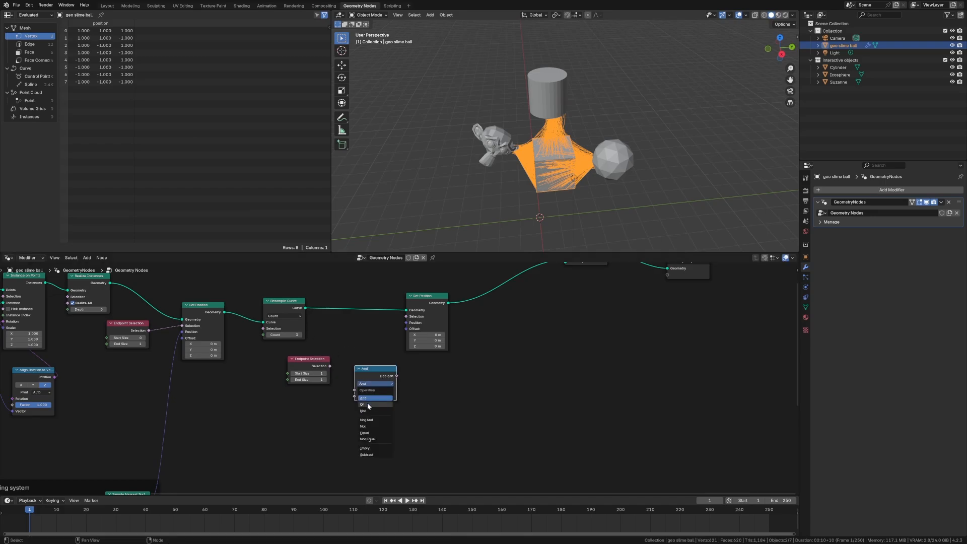
click(365, 405)
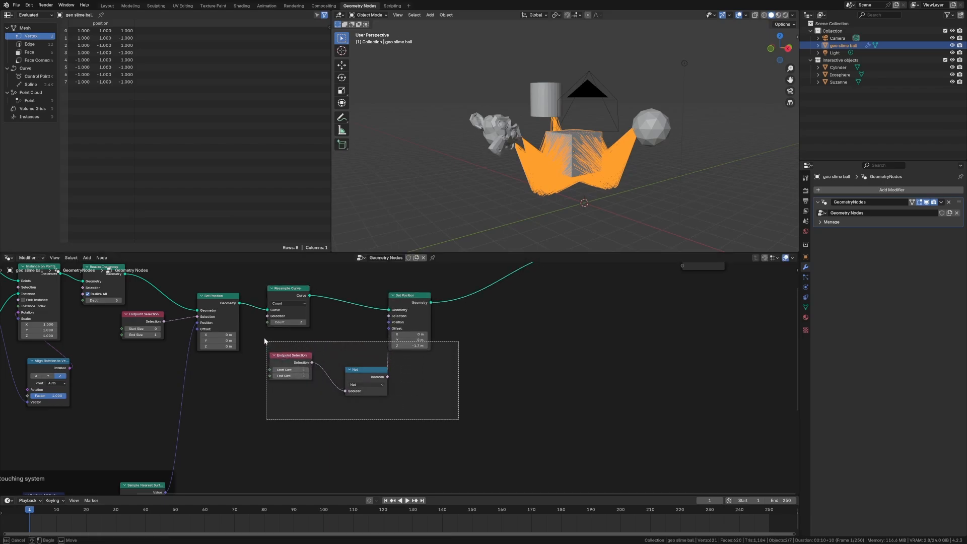
Step: Group those sag nodes into a frame labelled 'fake gravity'
text(fake)
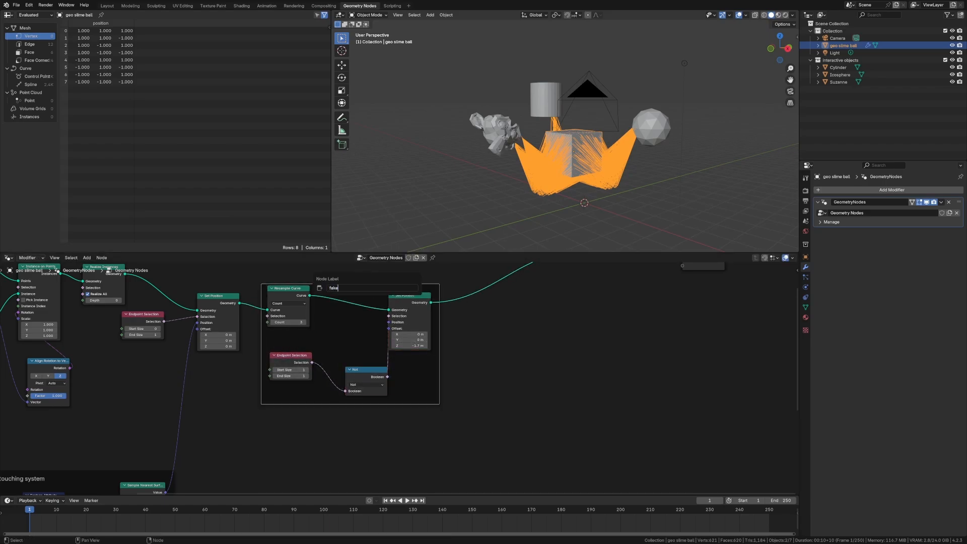
text(gravity)
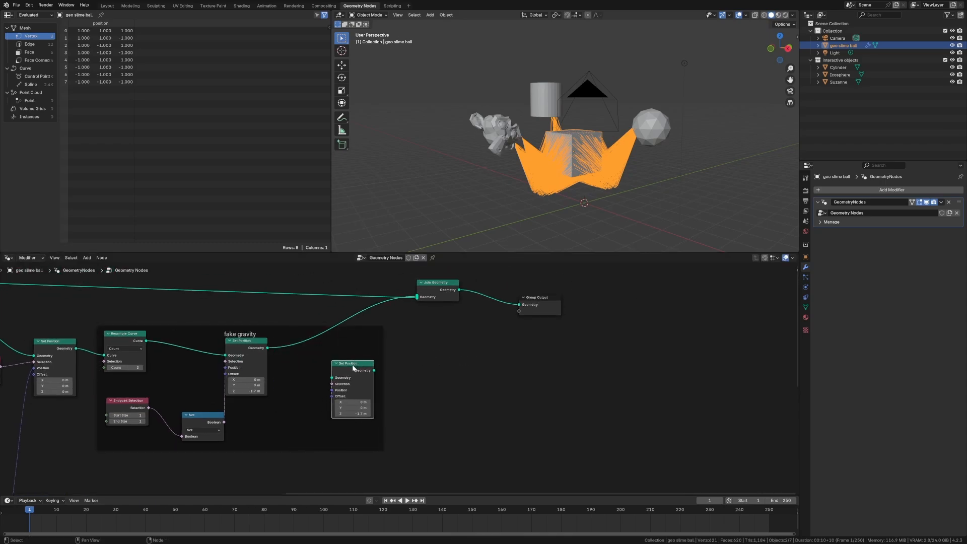
Step: Add a second endpoint-excluded Set Position sag fed by a Resample Curve by Length at 0.1 m
drag(352, 364, 381, 359)
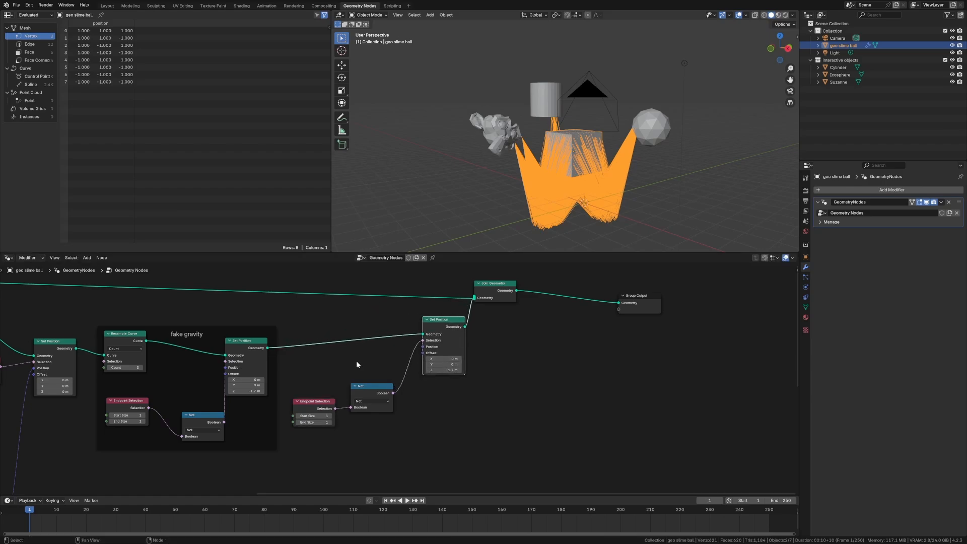
text(resam)
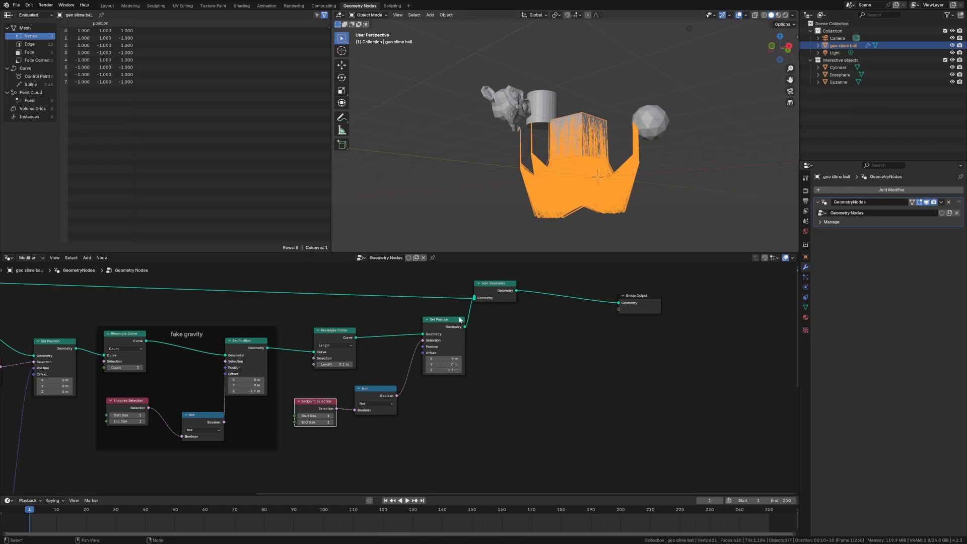
drag(439, 319, 450, 332)
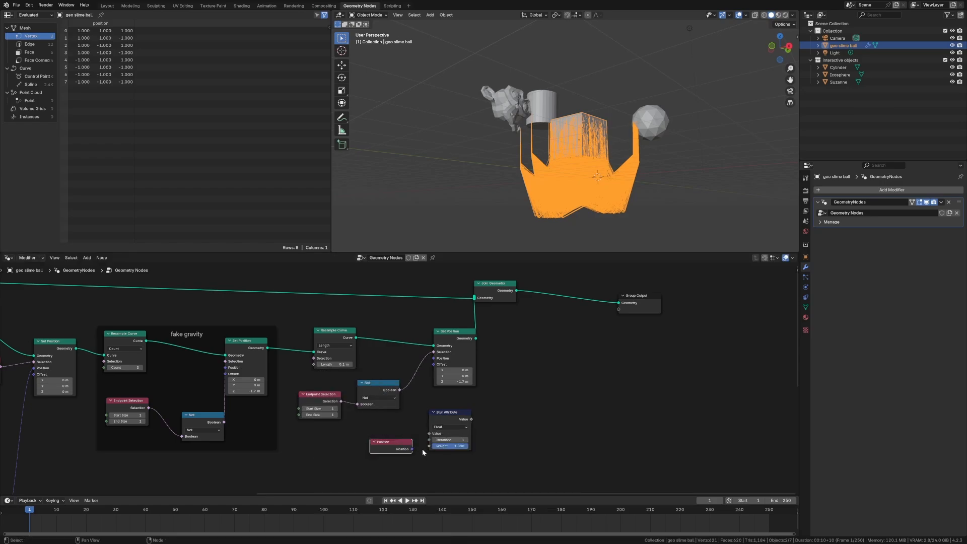
Step: Smooth the sag with a Blur Attribute on Vector positions and test by selecting the cylinder
click(449, 427)
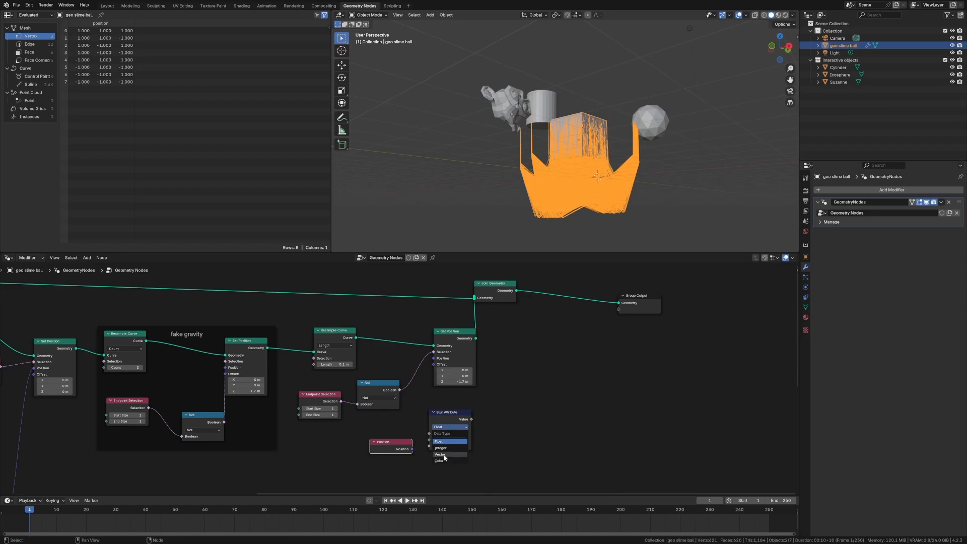
click(440, 455)
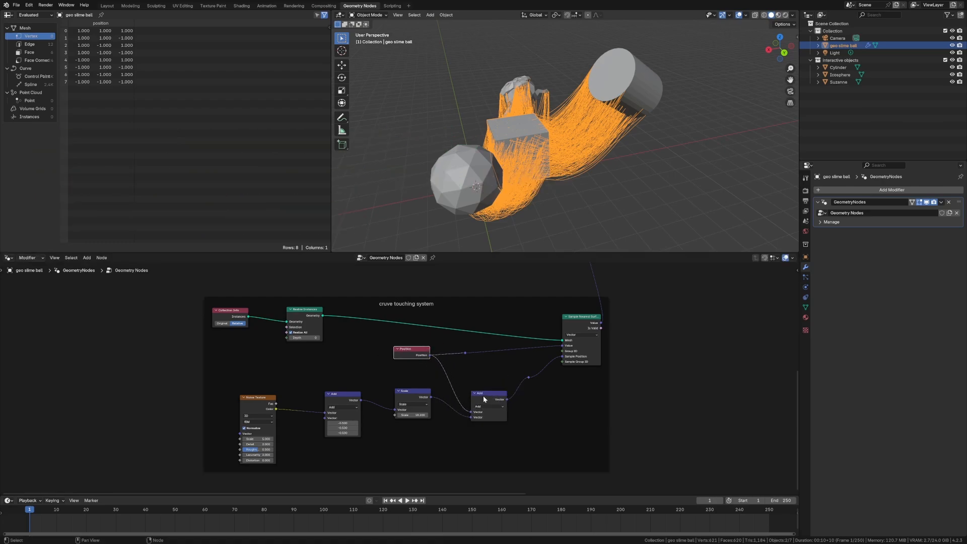
click(490, 394)
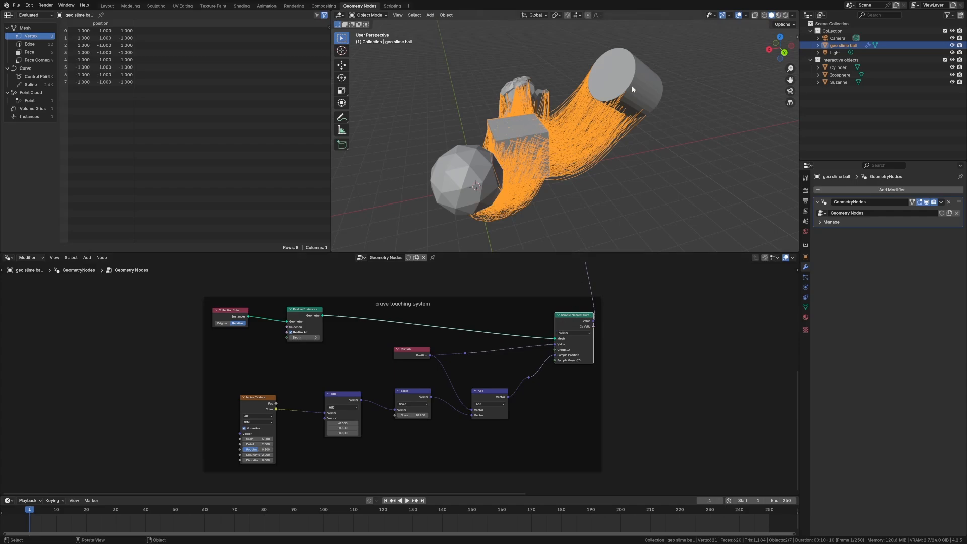
click(838, 67)
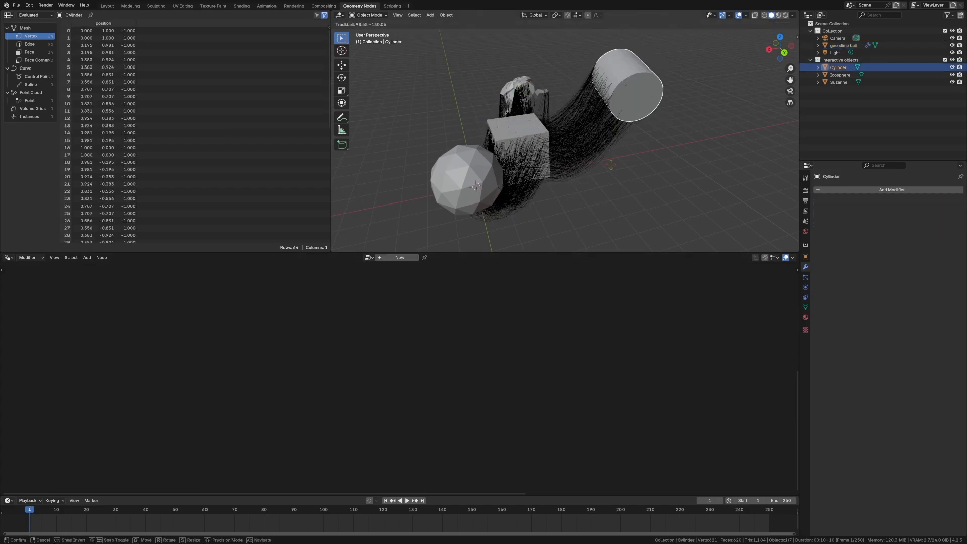
Step: Box-select the second group of droop nodes and join them into a new frame
click(844, 45)
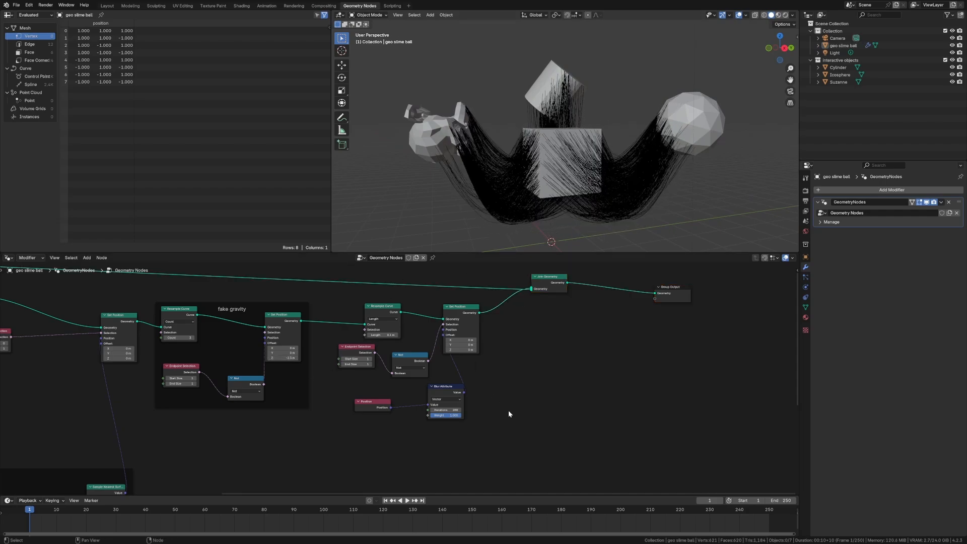
drag(556, 154, 499, 160)
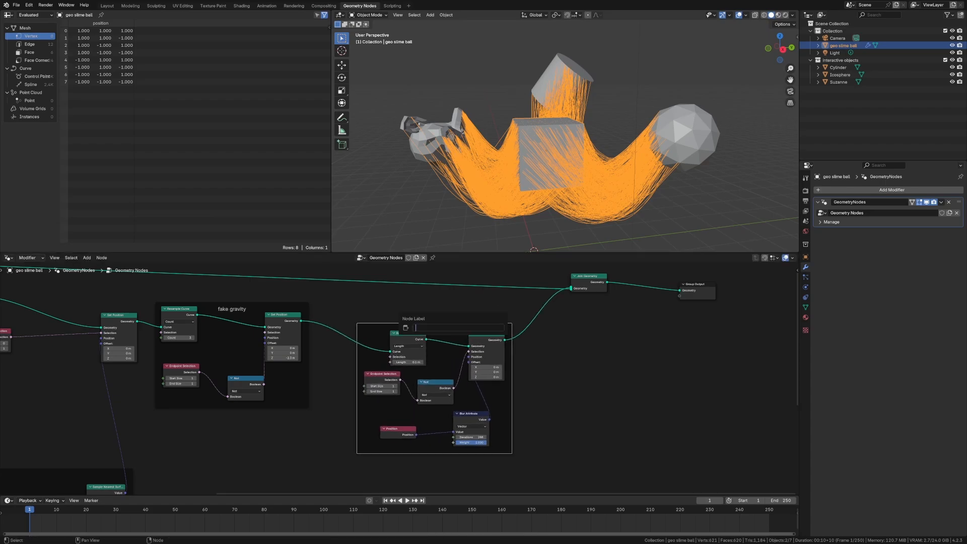
Step: Name the new frame 'smoothed droop'
text(smoothed)
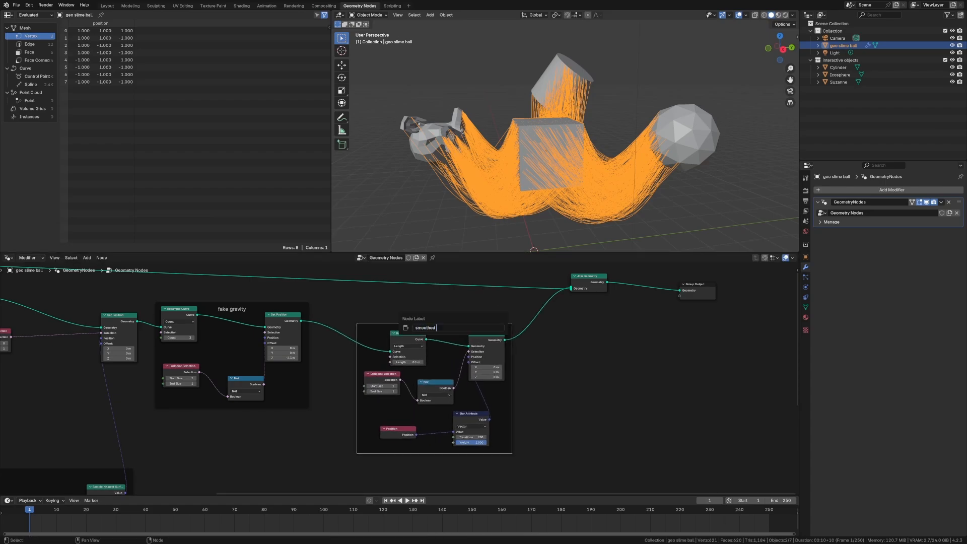
text(droop)
text(nois)
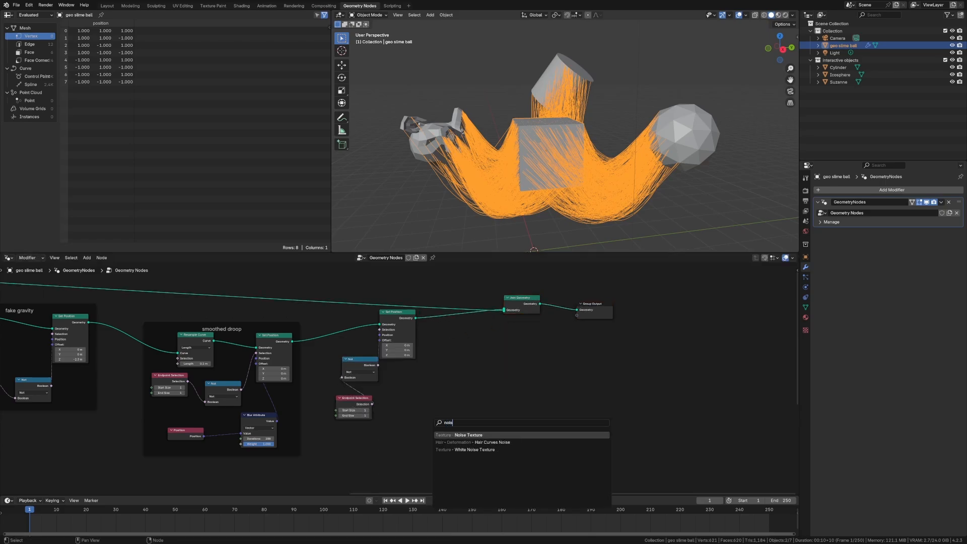
Step: Offset strand positions with Noise Texture through Vector Math Add and Scale and a Blur Attribute
click(468, 435)
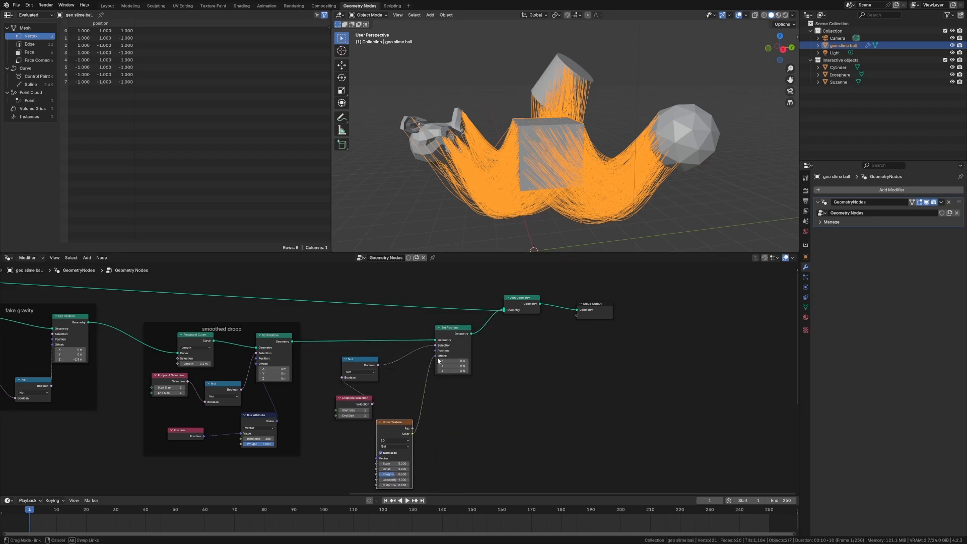
text(vector)
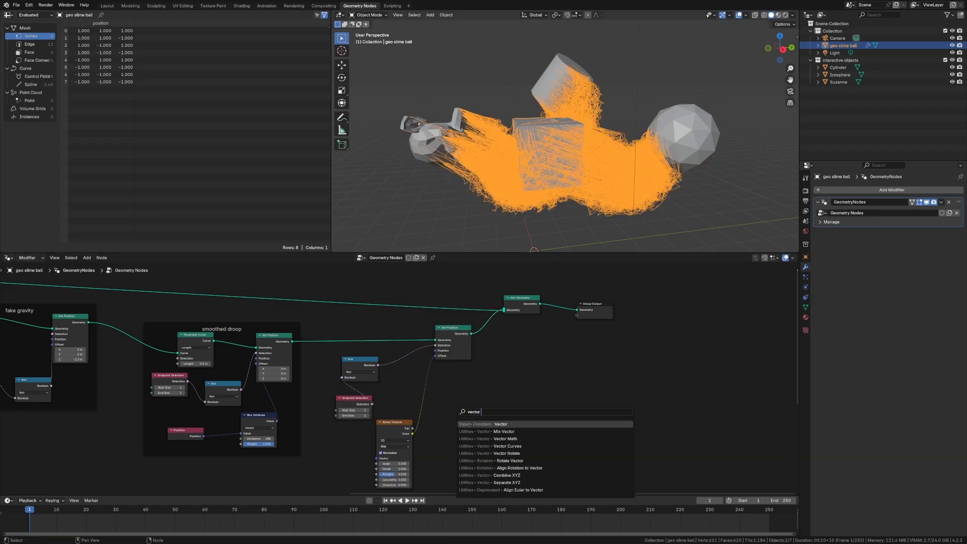
click(493, 438)
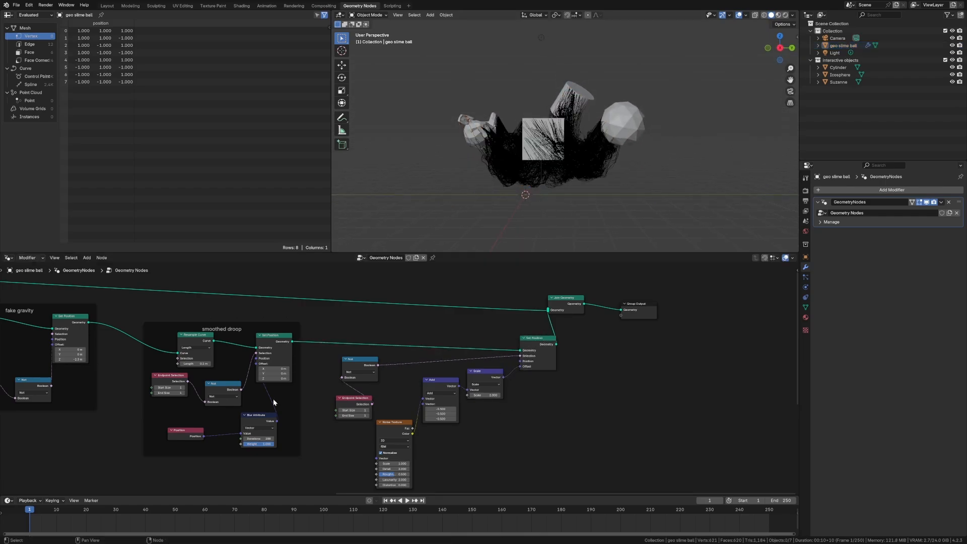
text(v)
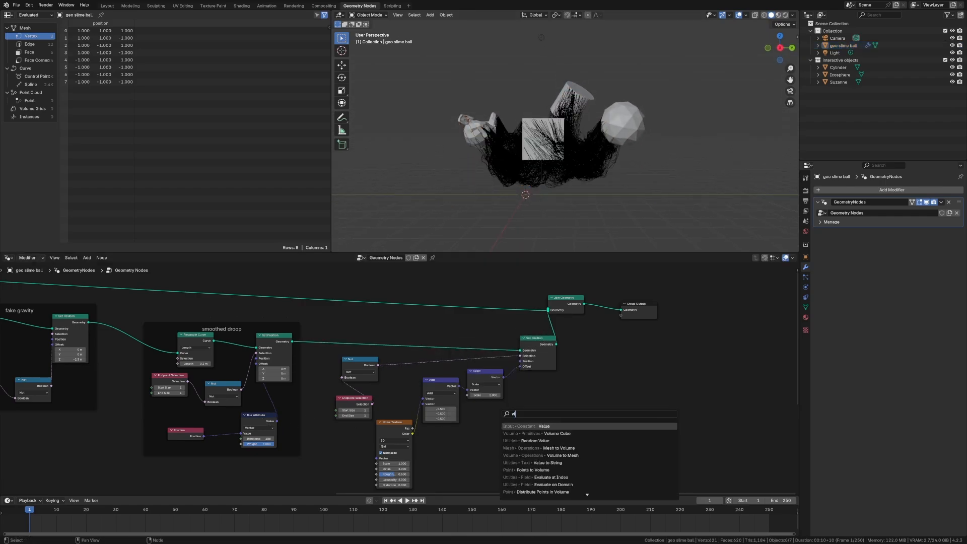
text(bl)
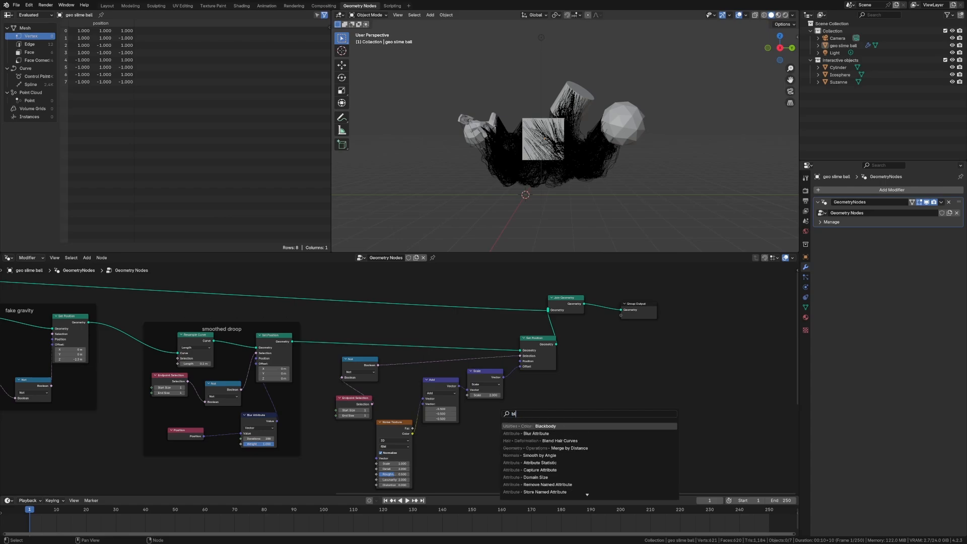
click(531, 433)
text(#frame/100)
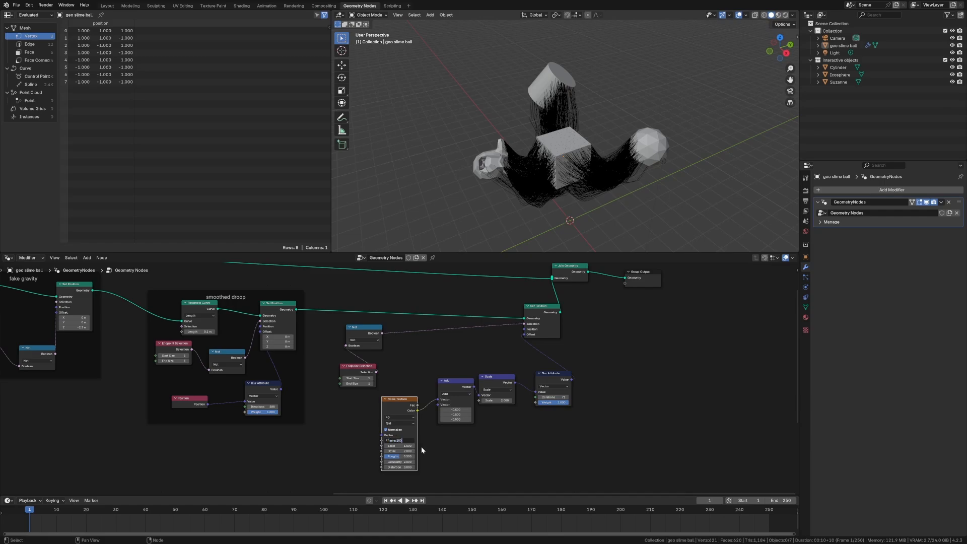
Step: Drive the noise W value with #frame/100 so the wiggle evolves over time
click(406, 501)
text(w)
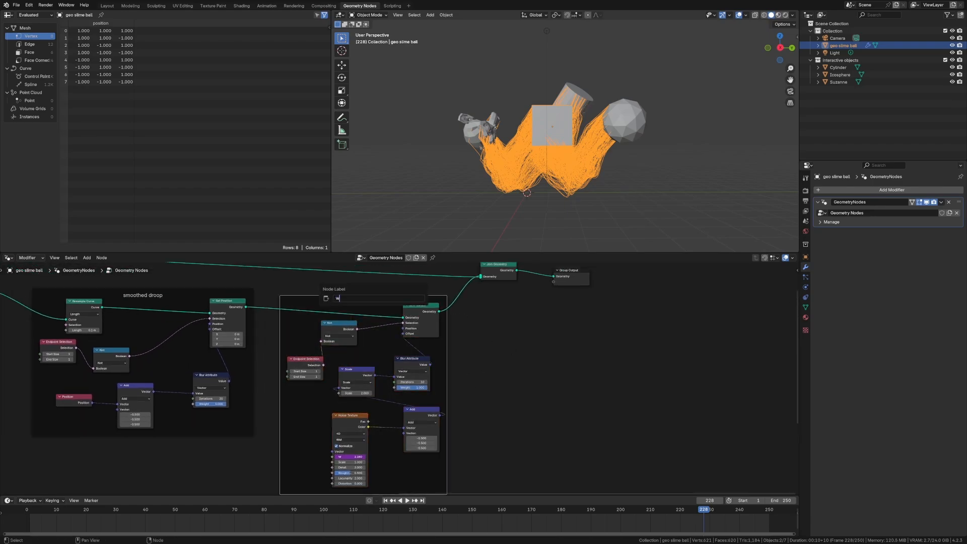
Step: Label the noise-offset frame 'wiggle effect' and revisit the curve-touching noise node
text(iggle effect)
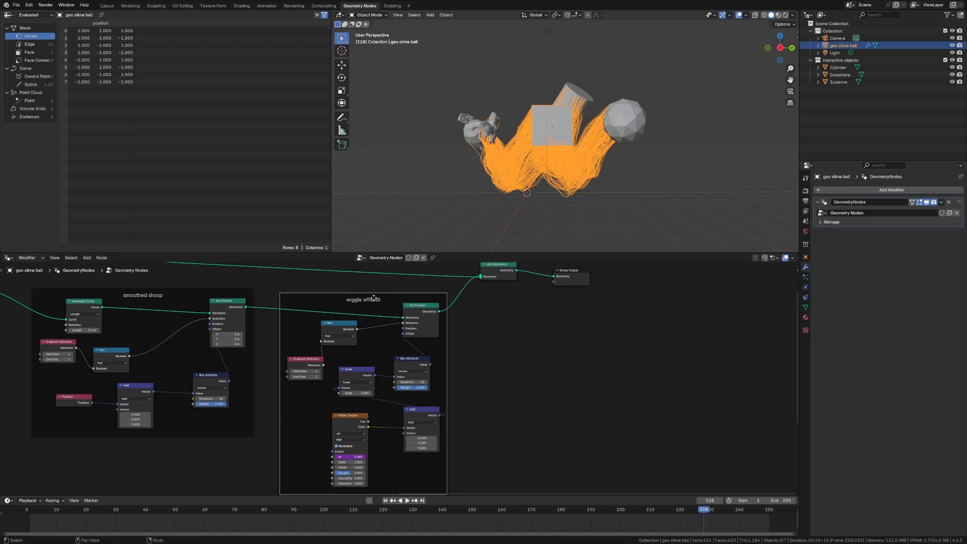
double_click(363, 298)
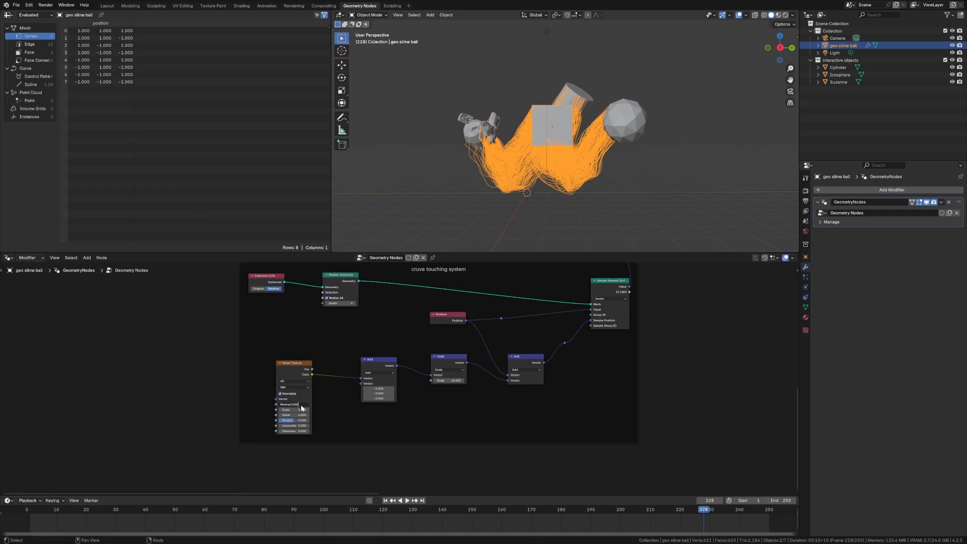
Step: Drive the curve-touching Noise Texture's W value with #frame/100 as well
click(404, 501)
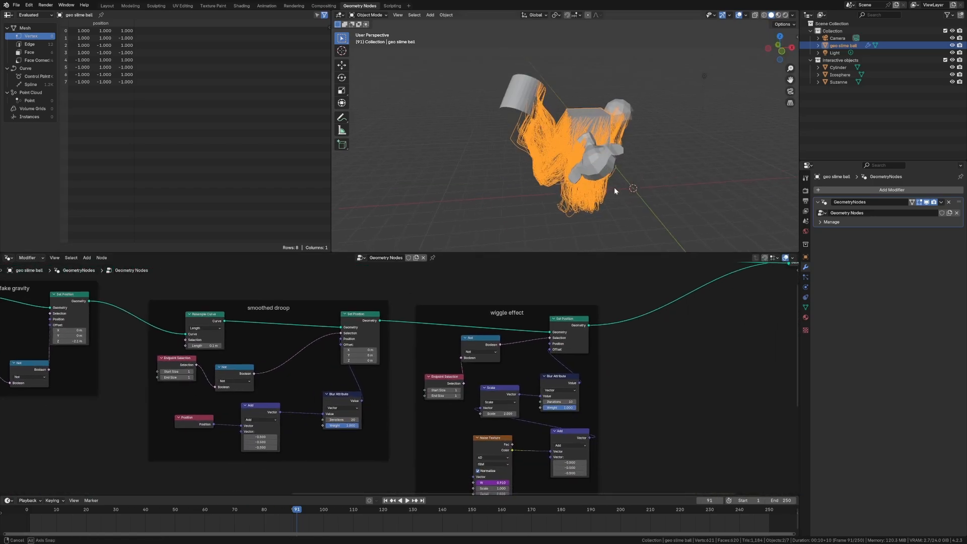
Step: Resample the strands and mesh them with Curve to Mesh using a Curve Circle profile
drag(614, 191, 520, 180)
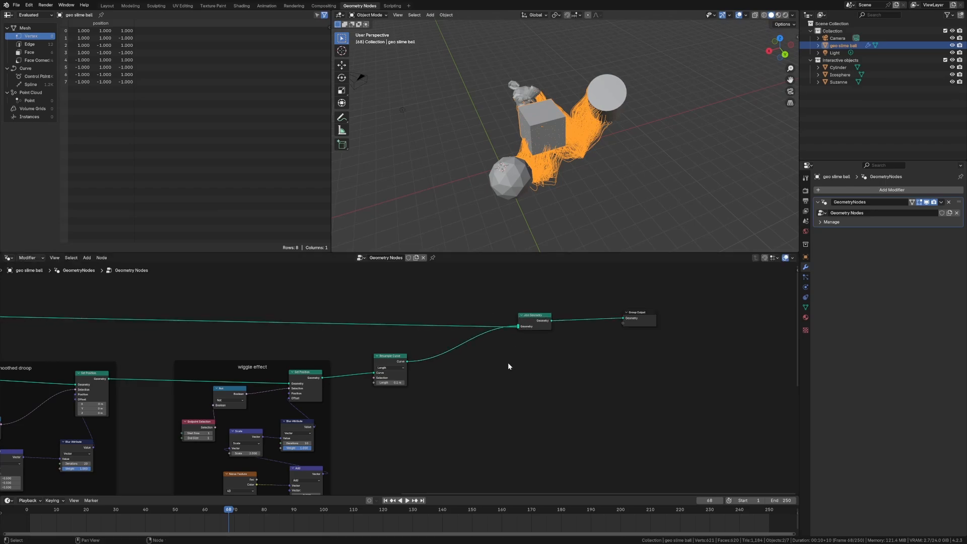
text(resm)
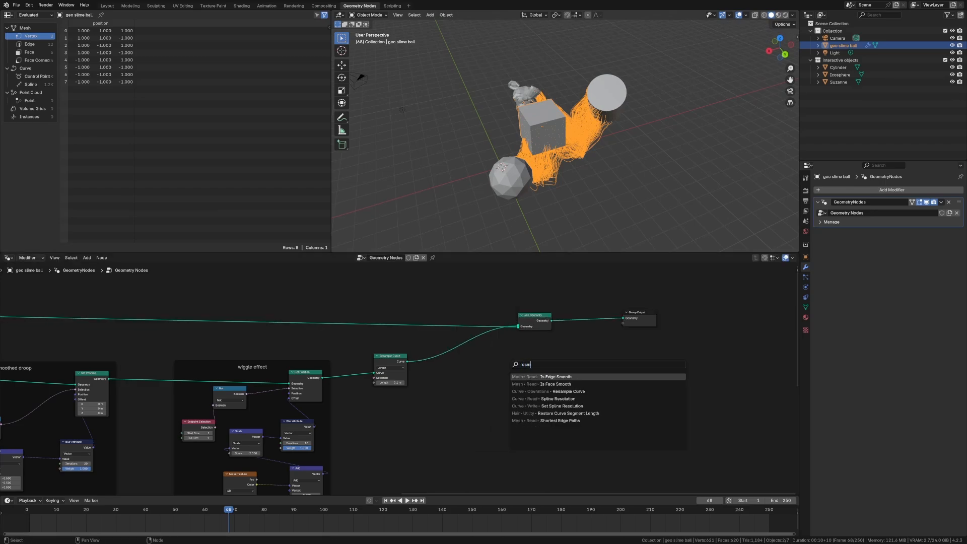
text(curve to m)
text(curve ci)
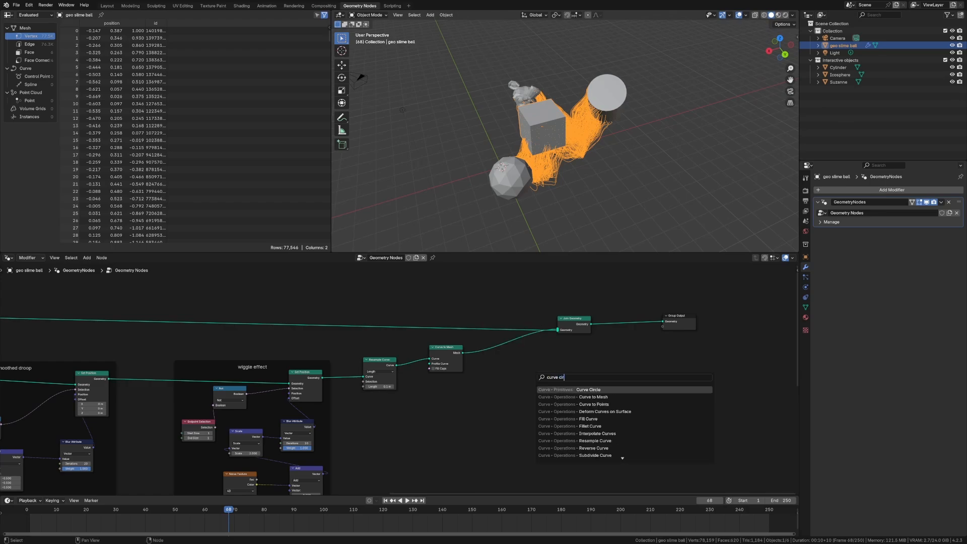
click(588, 389)
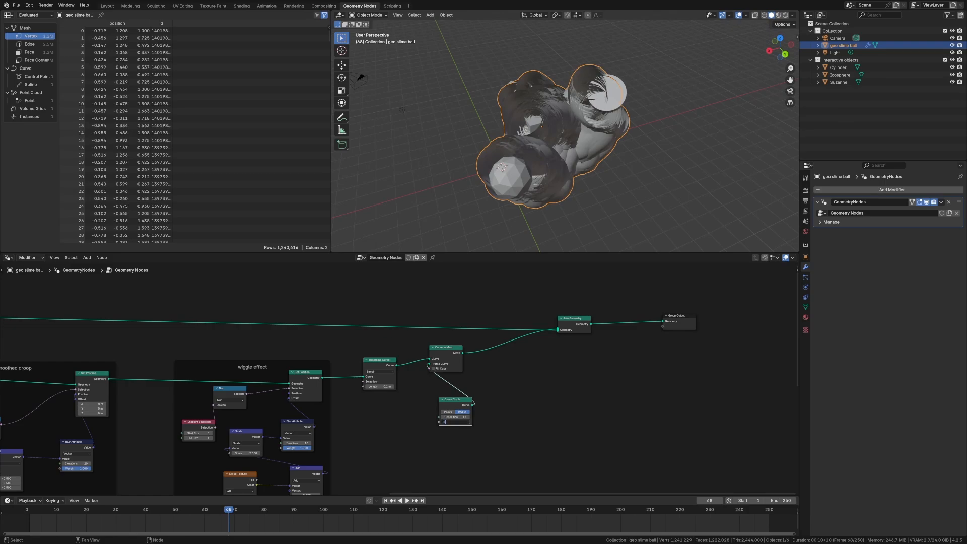
Step: Taper tube thickness with Set Curve Radius driven by Spline Parameter through a Float Curve
text(sel)
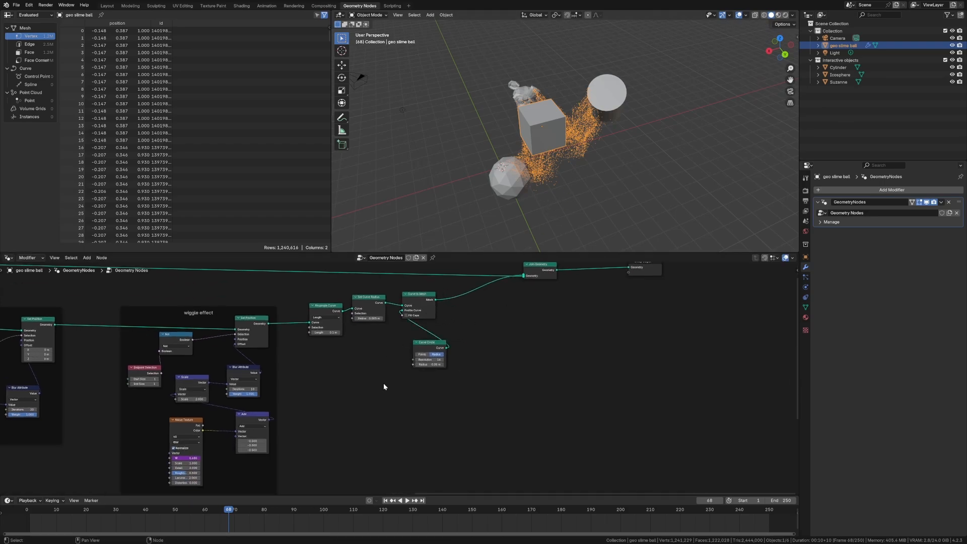
text(spline pa)
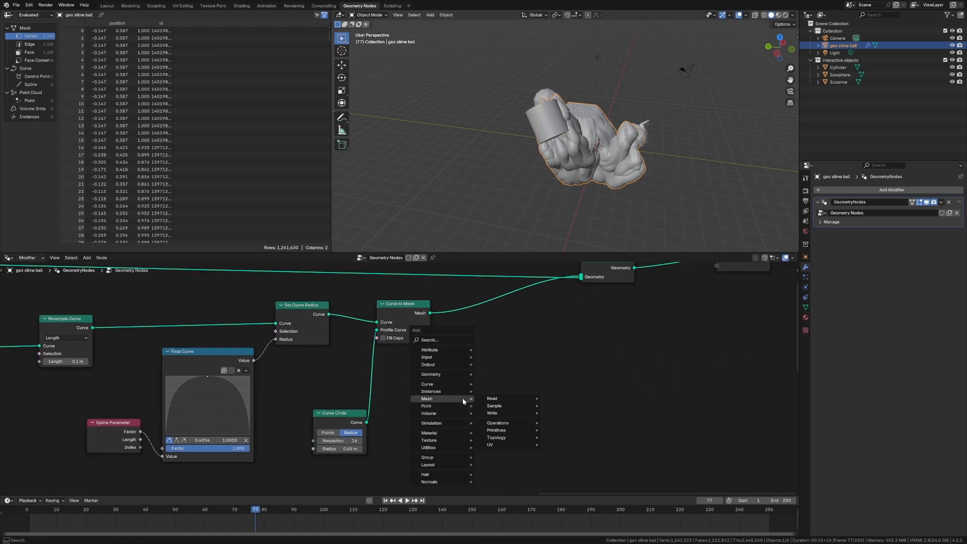
Step: Fuse the tubes via Mesh to Volume and Volume to Mesh at Amount resolution, with a thinner circle radius
text(vo)
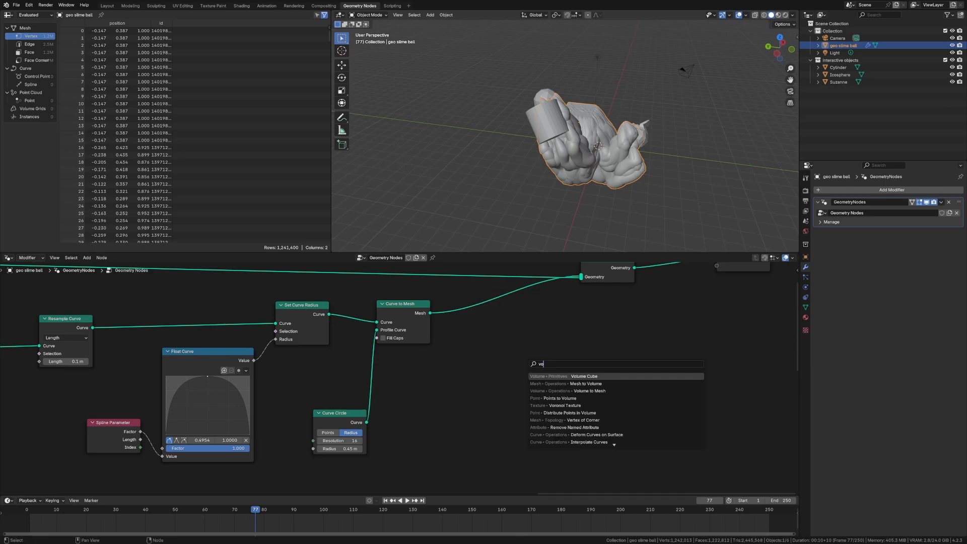
click(572, 391)
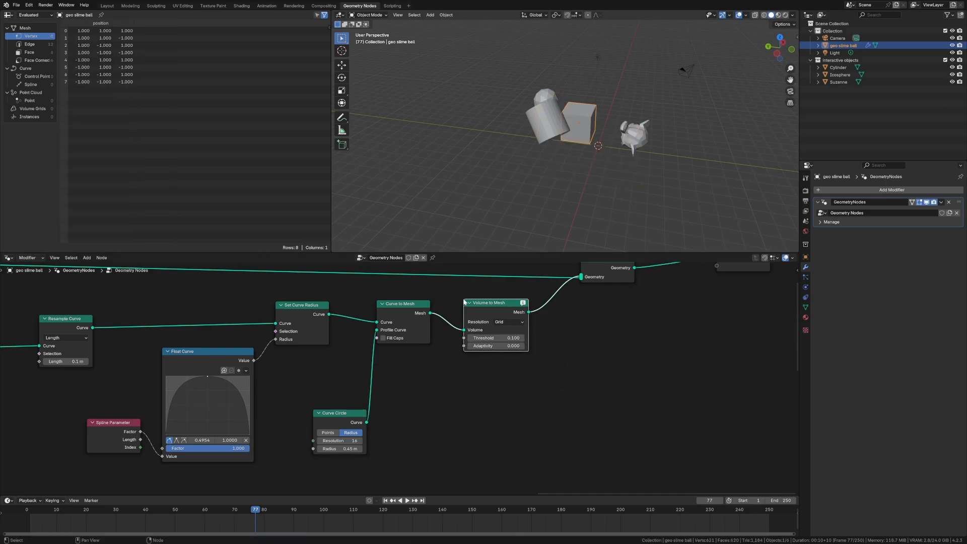
text(mesh)
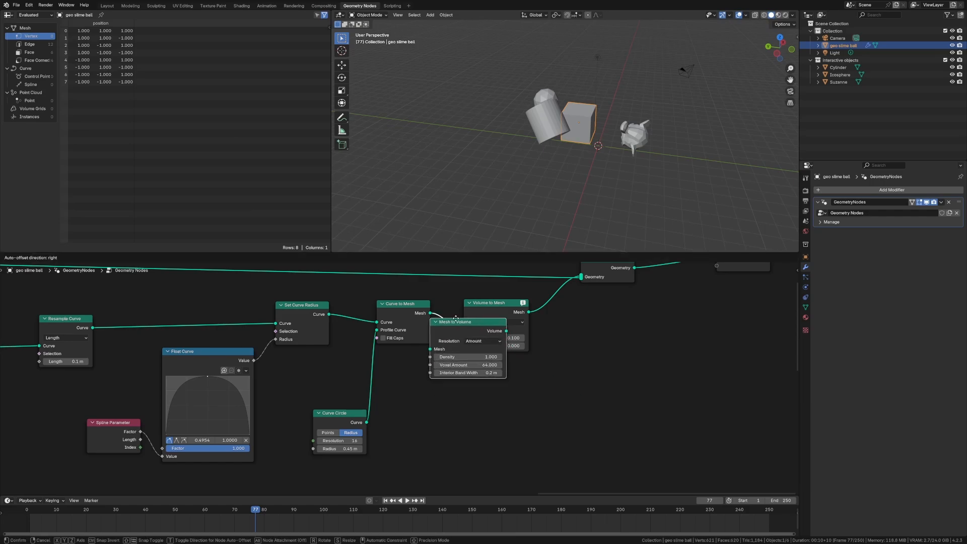
click(581, 322)
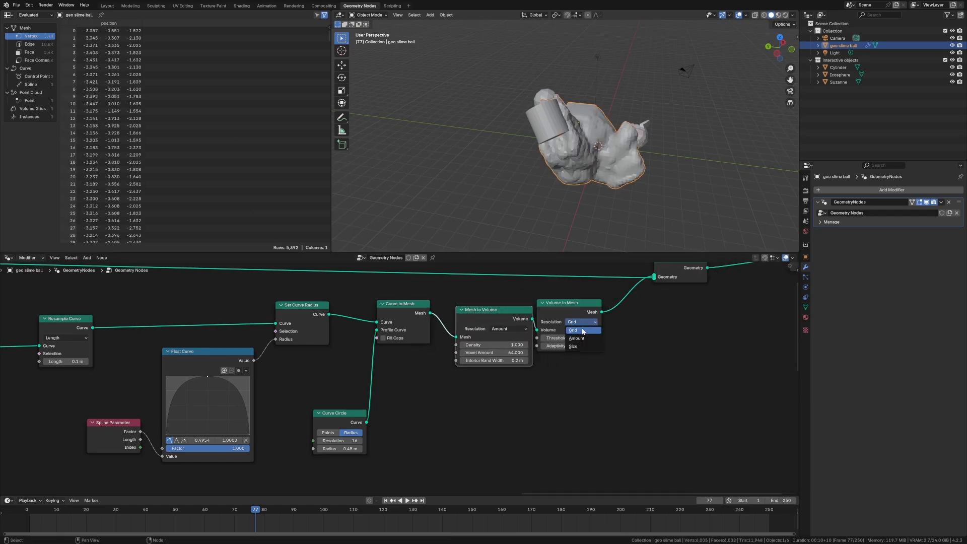
click(576, 339)
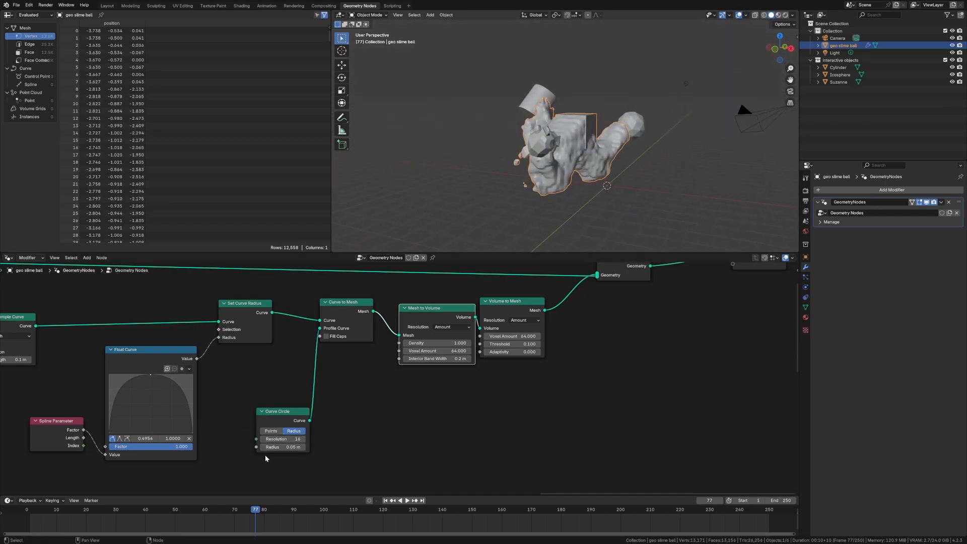
click(285, 446)
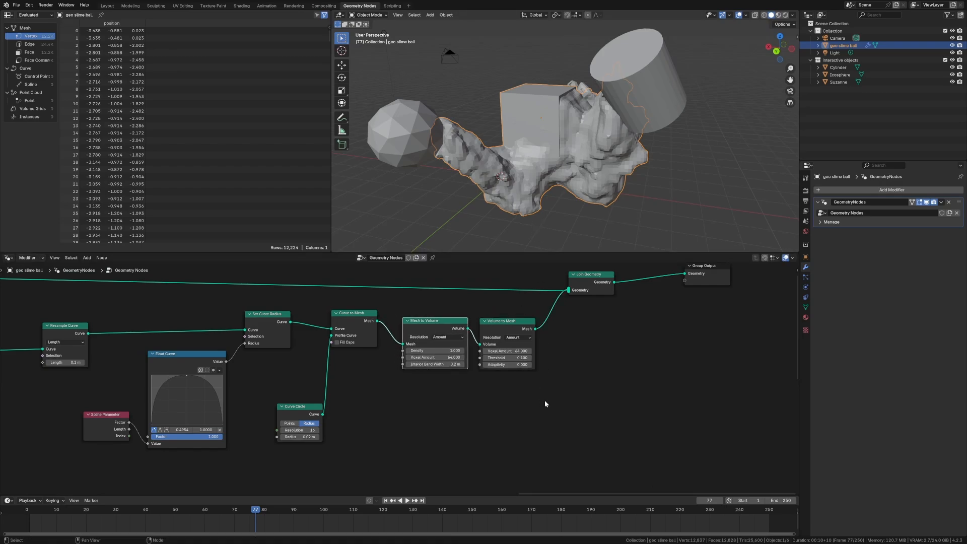
Step: Add Set Shade Smooth to the blob and preview the animation playback
text(set shade)
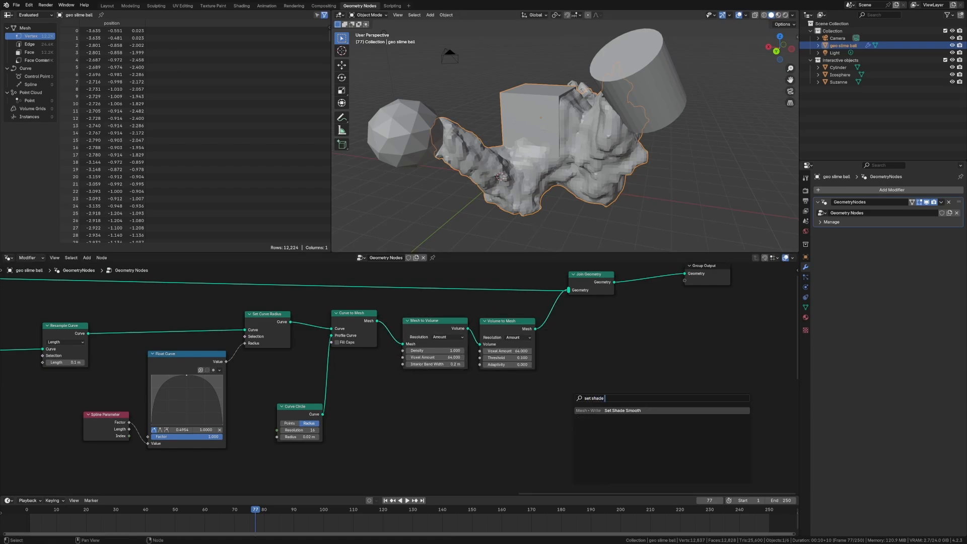
click(623, 411)
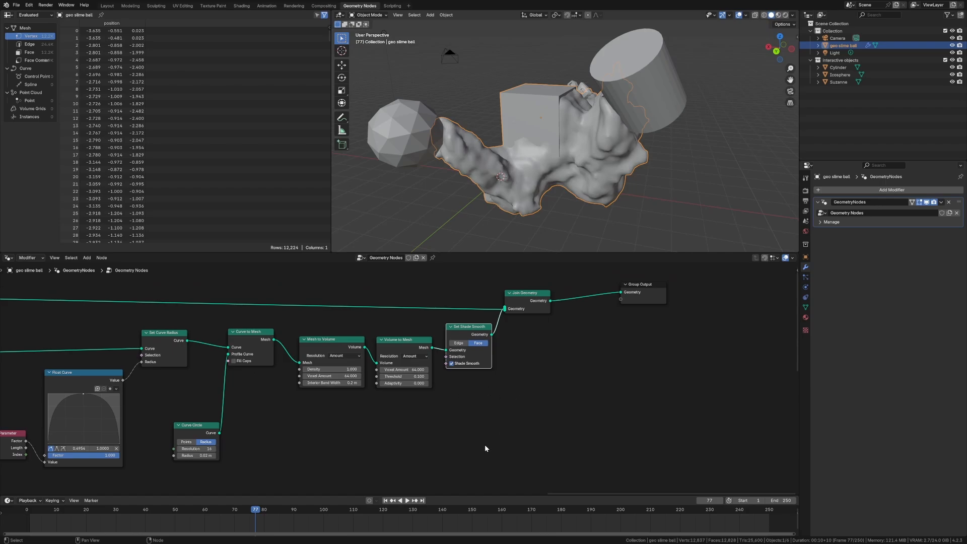
click(399, 501)
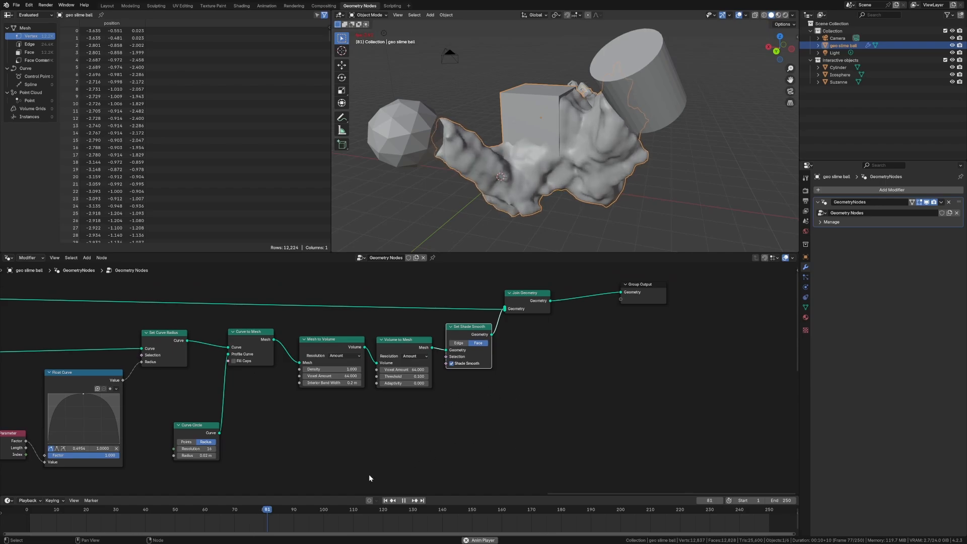
click(296, 509)
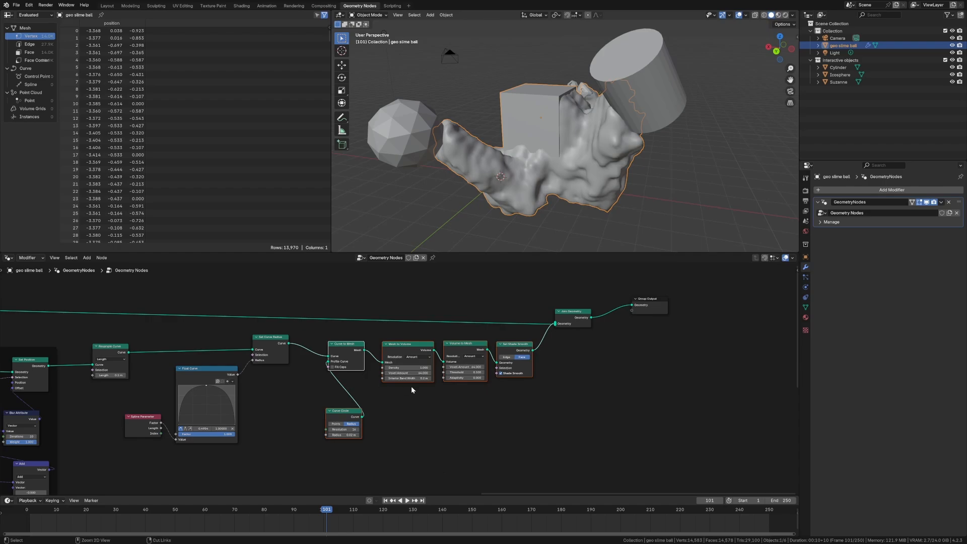
Step: Box-select the remeshing nodes to frame them as 'remeshing the goo'
drag(319, 337, 542, 446)
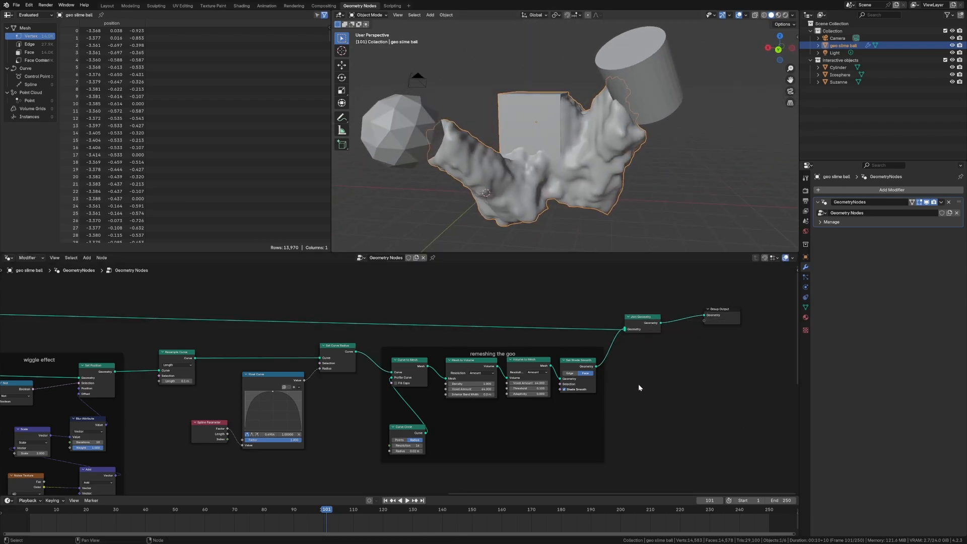
Step: Insert a Set Material node assigning new material 'geo' with a bright green base colour
text(set ma)
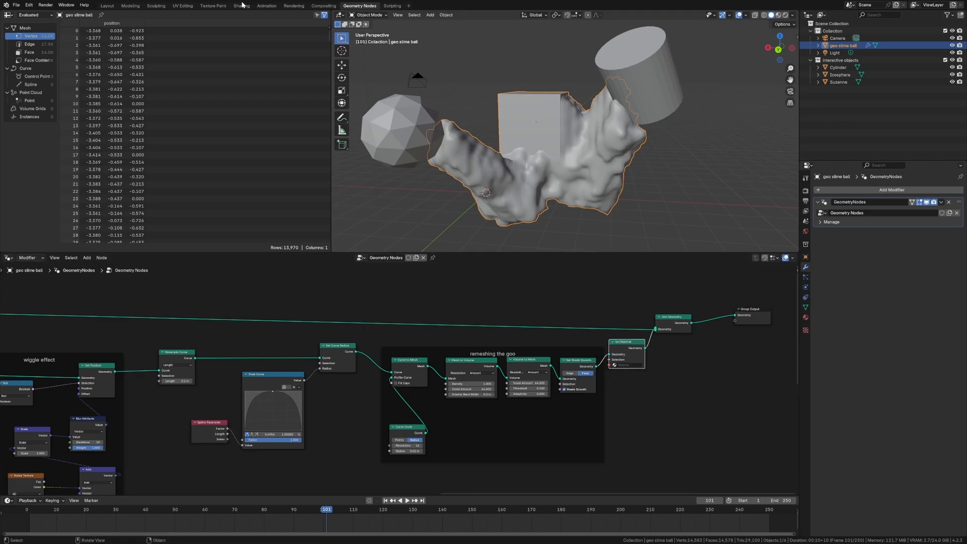
click(240, 6)
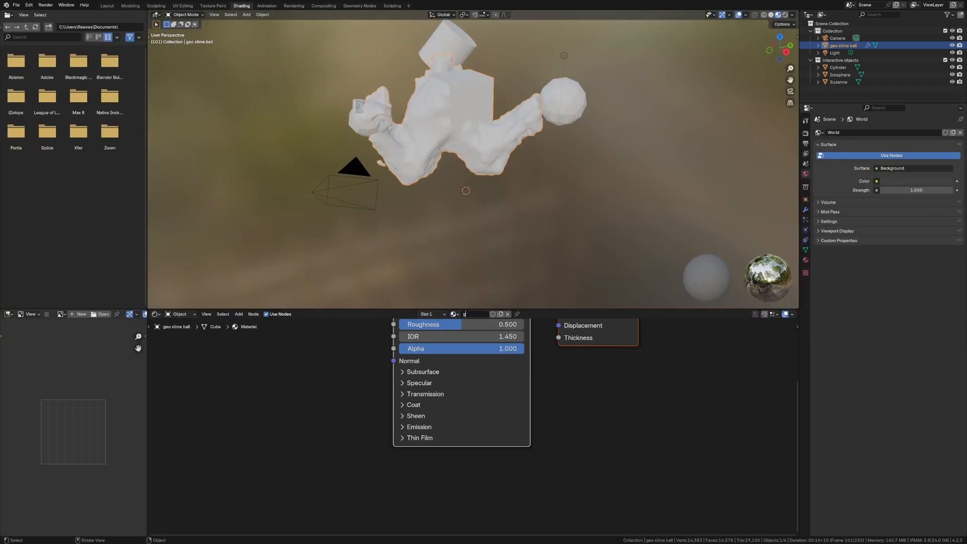
click(359, 5)
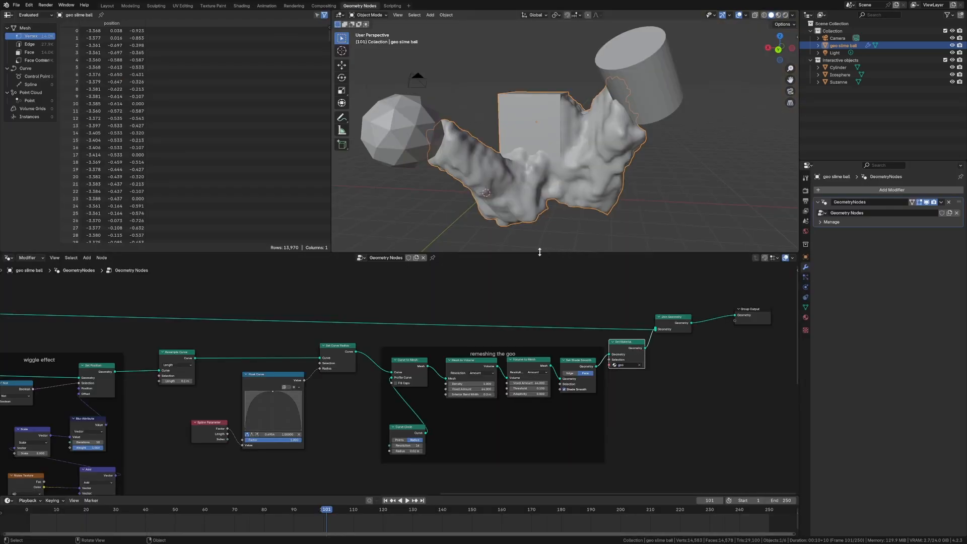
click(241, 5)
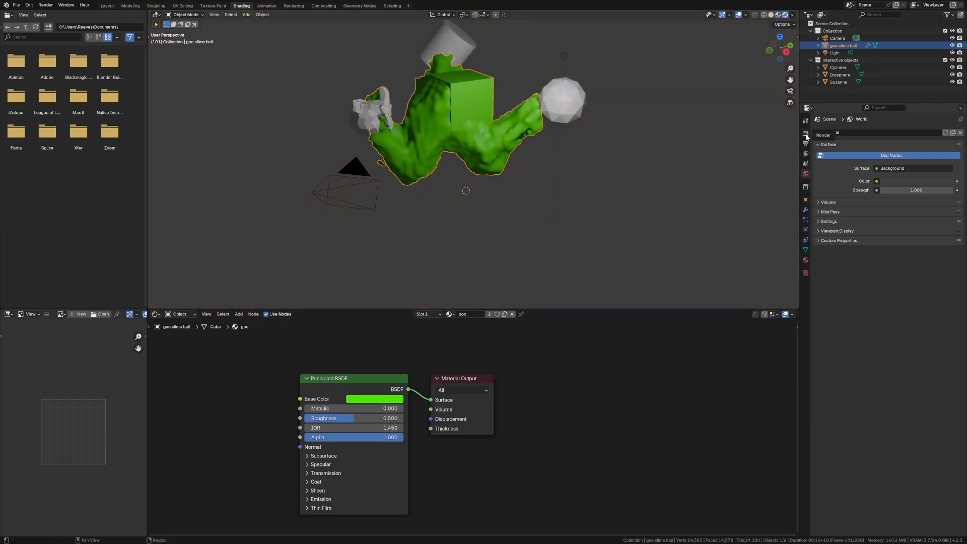
Step: Enable EEVEE raytracing, high-quality normals and a transparent film background in Render Properties
click(806, 133)
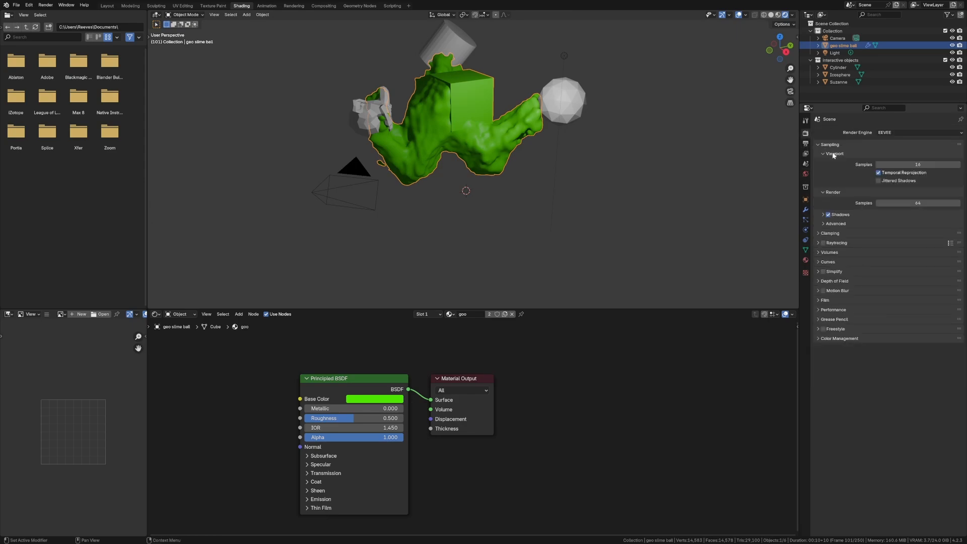
click(823, 243)
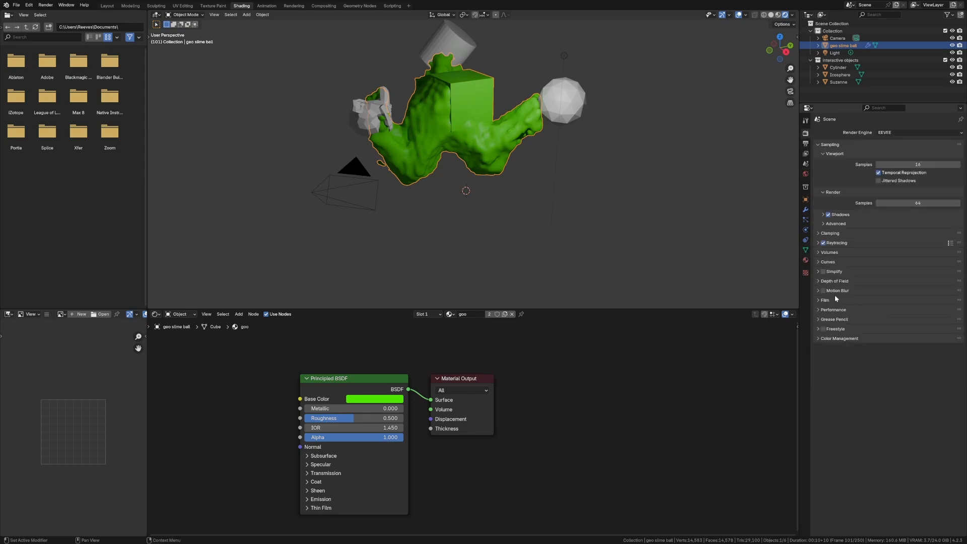
click(834, 310)
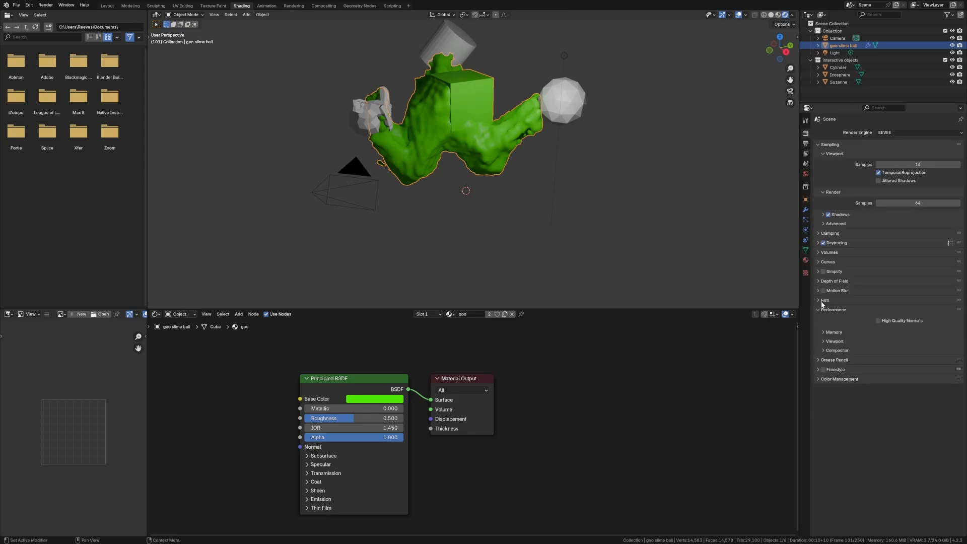
click(825, 300)
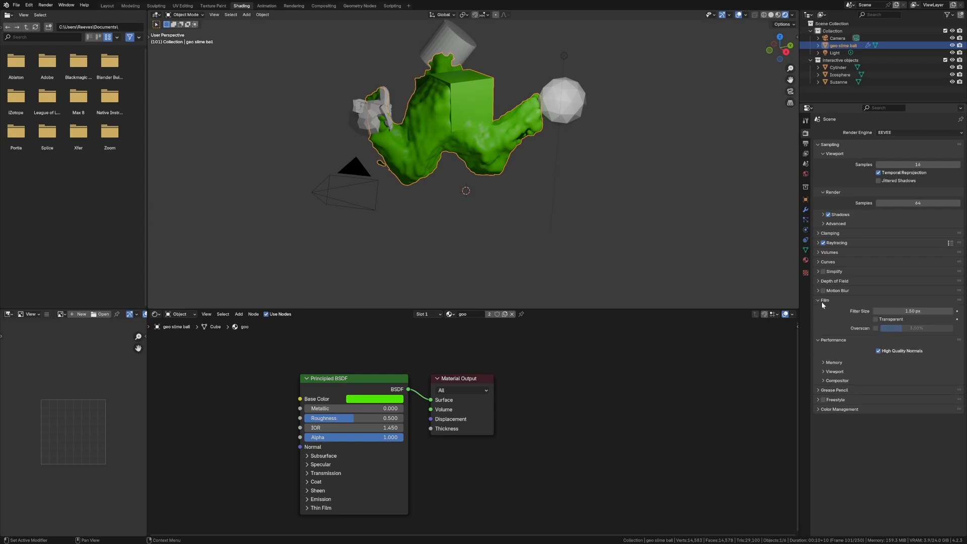
click(878, 319)
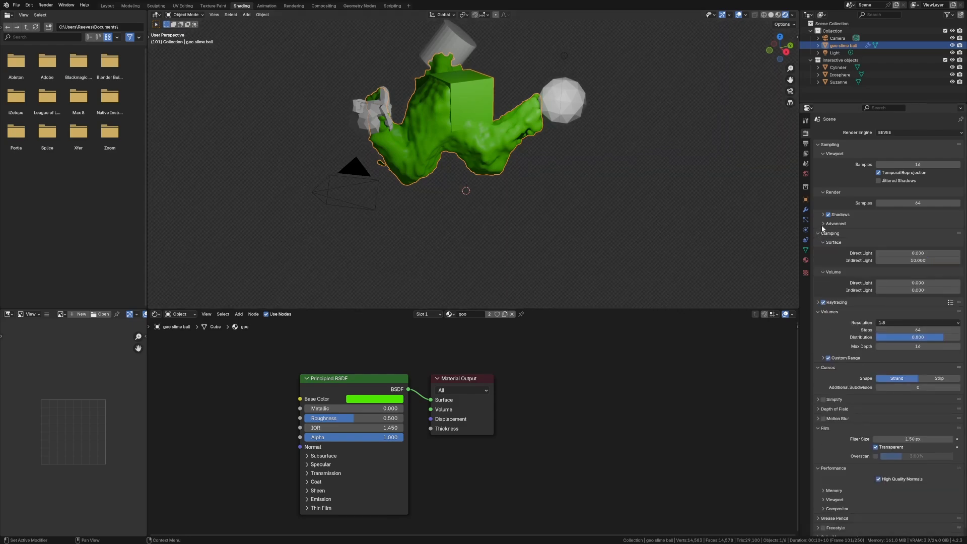
click(837, 224)
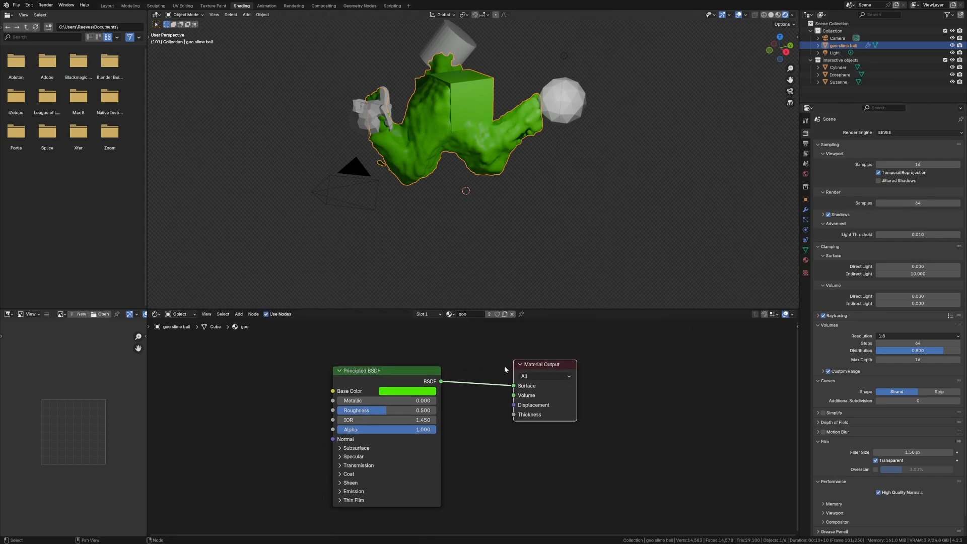
Step: Return to the geo material and expand its Transmission settings in the Principled BSDF
click(359, 5)
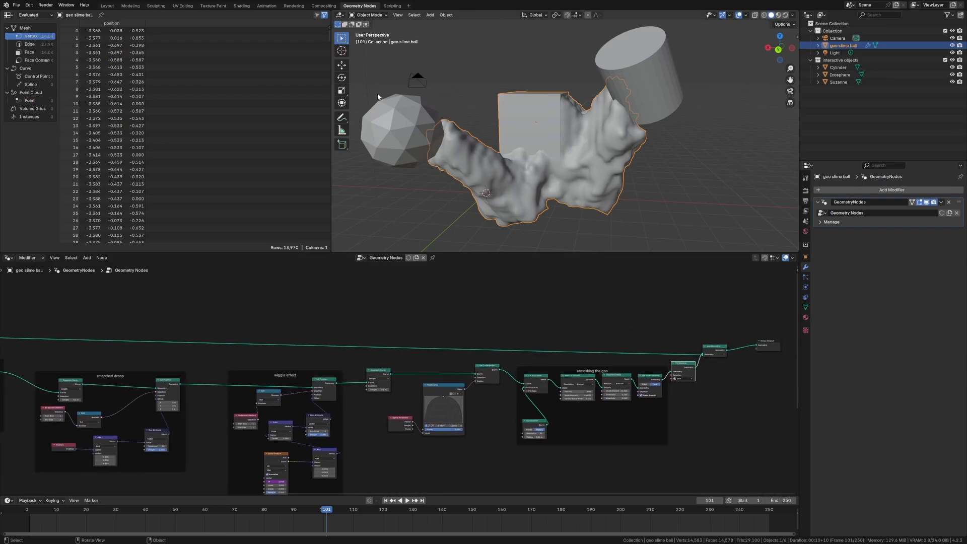
click(242, 6)
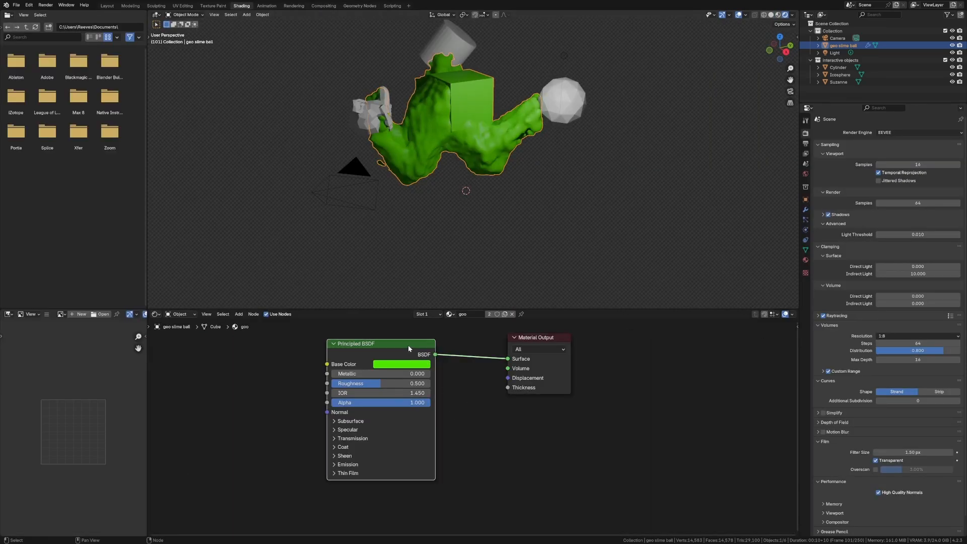
click(353, 438)
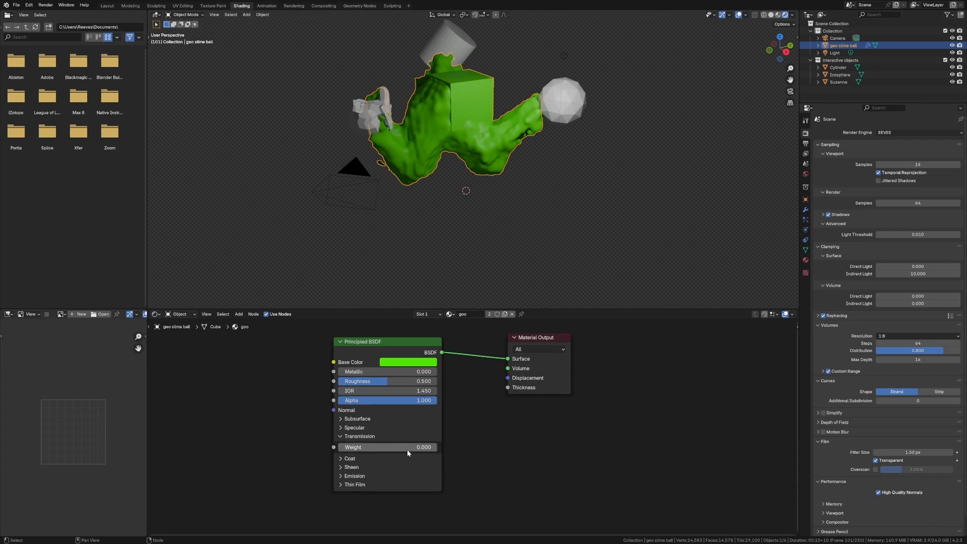
Step: Set Transmission Weight to 1.0 and add three point lights around the slime blob
drag(370, 448, 425, 448)
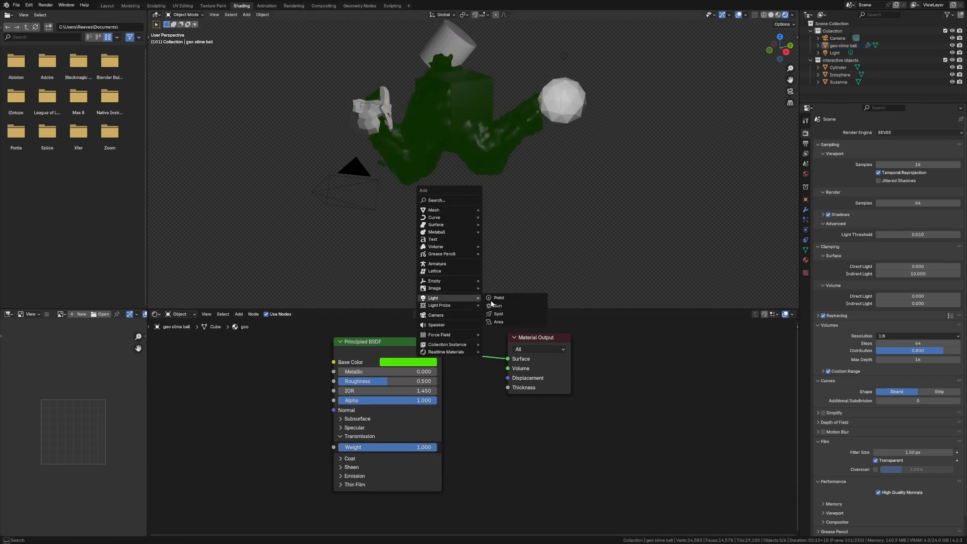
click(499, 299)
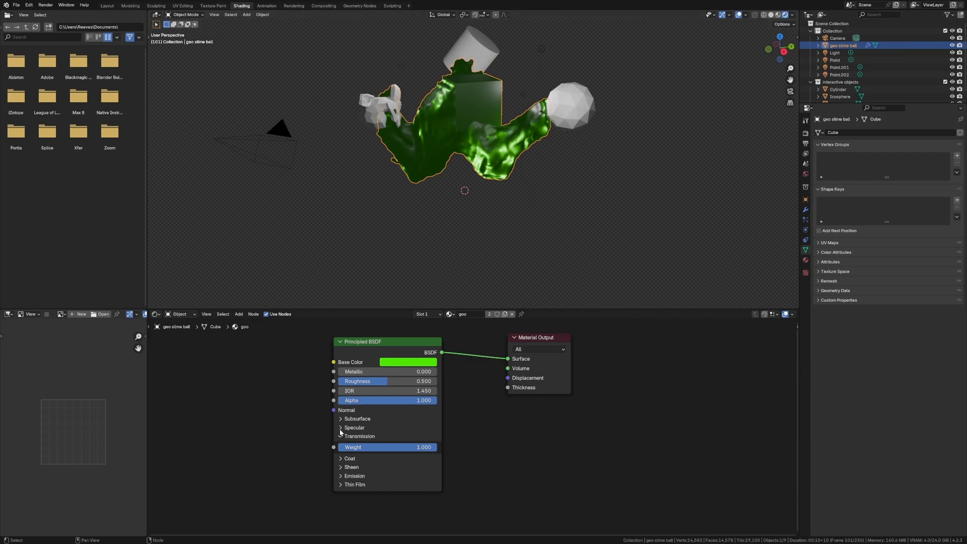
Step: Set the Principled BSDF Specular Tint to a purple colour
click(340, 427)
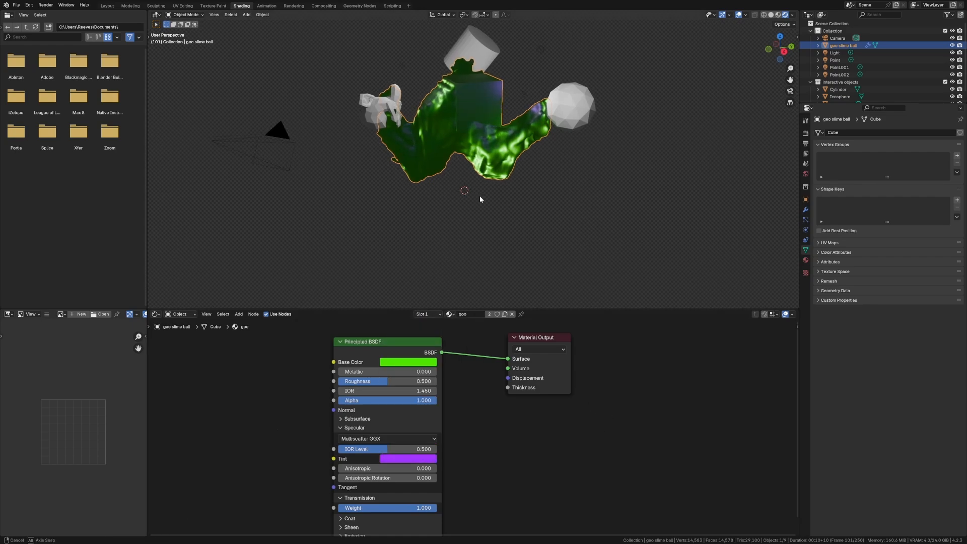
click(408, 362)
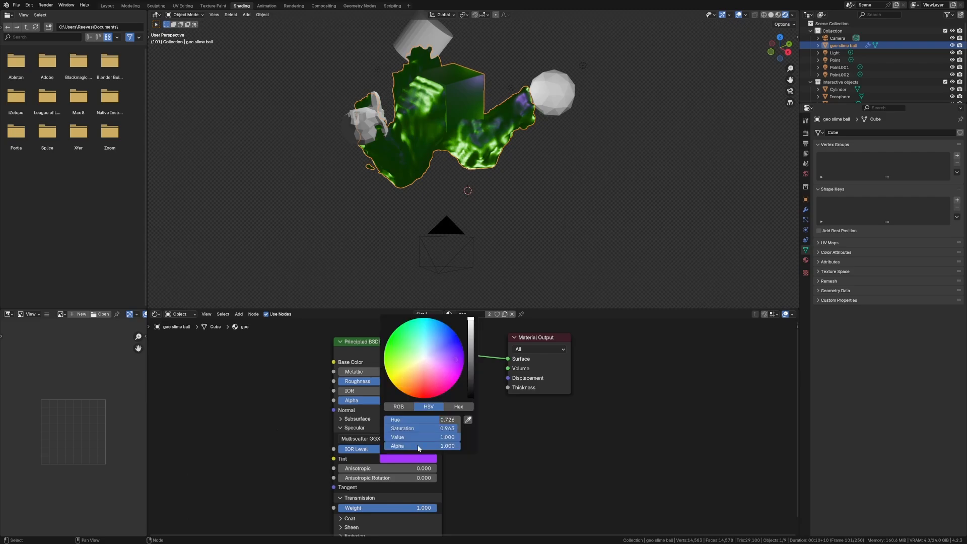
click(466, 475)
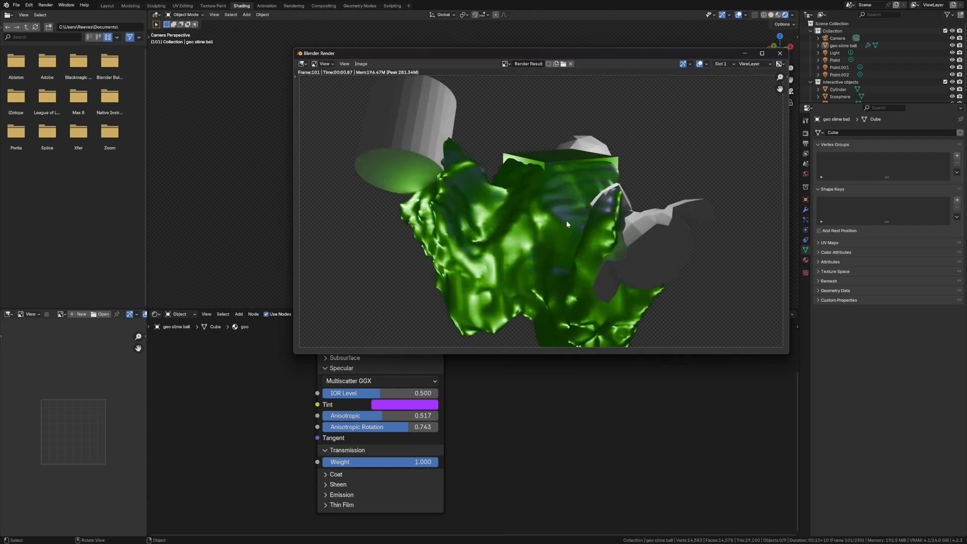
Step: Close the F12 test render and return to the Geometry Nodes workspace
click(779, 53)
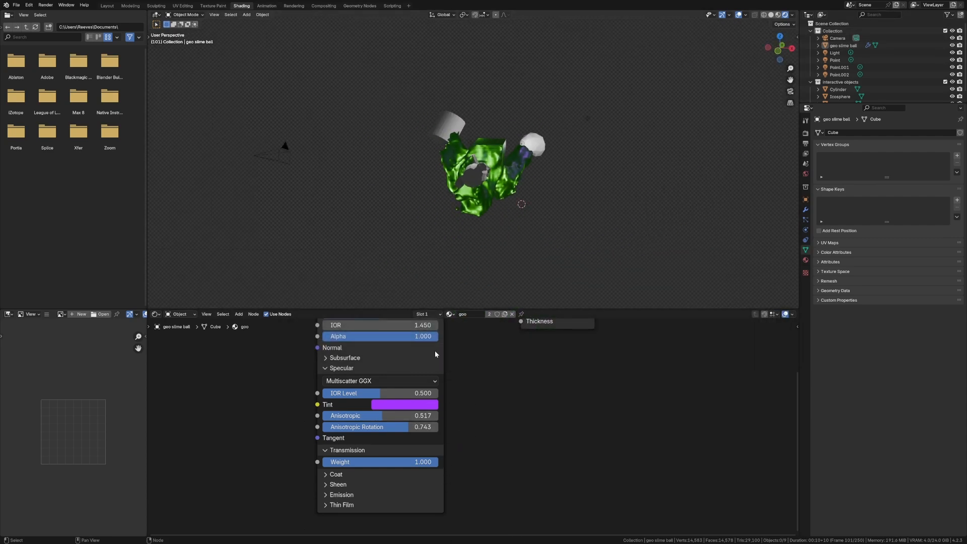
click(358, 5)
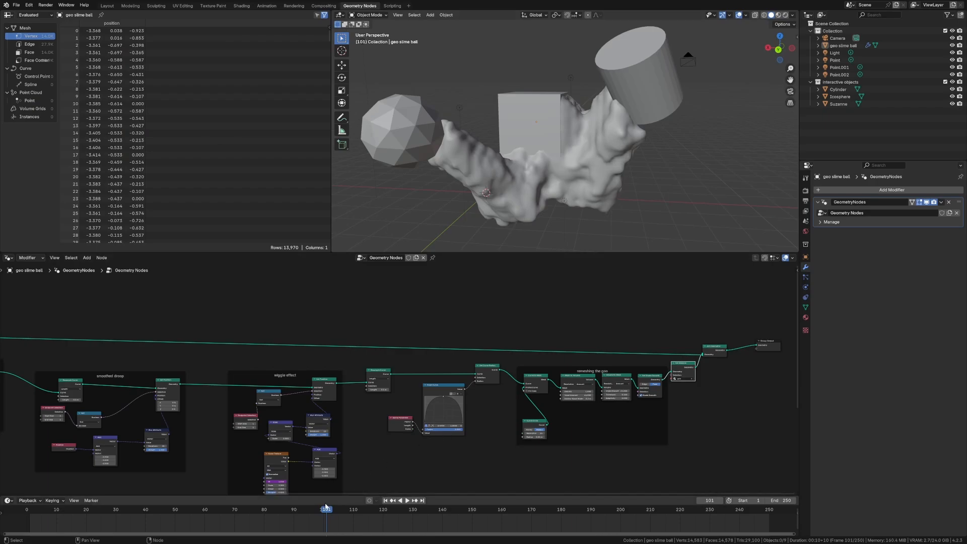
Step: Play the slime animation for a few frames, then stop playback
click(400, 501)
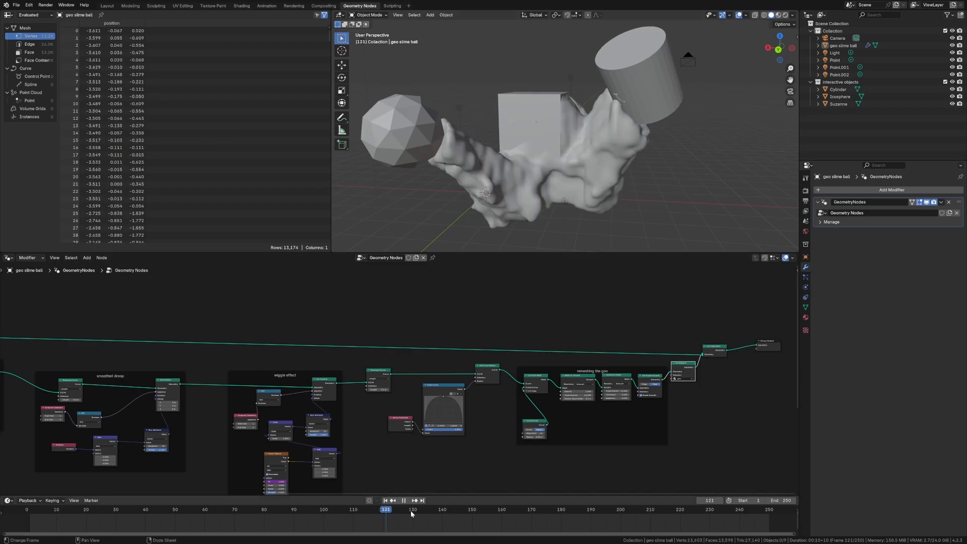
click(412, 509)
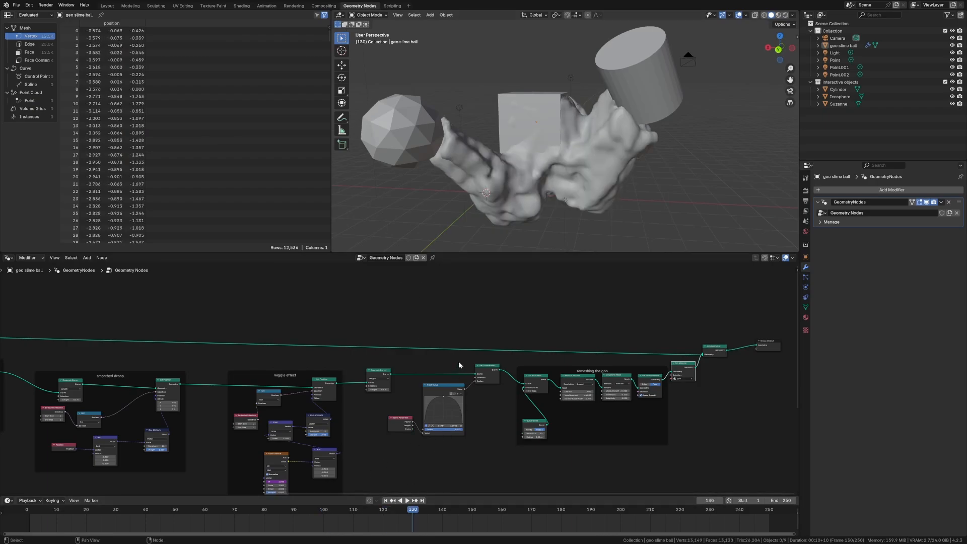